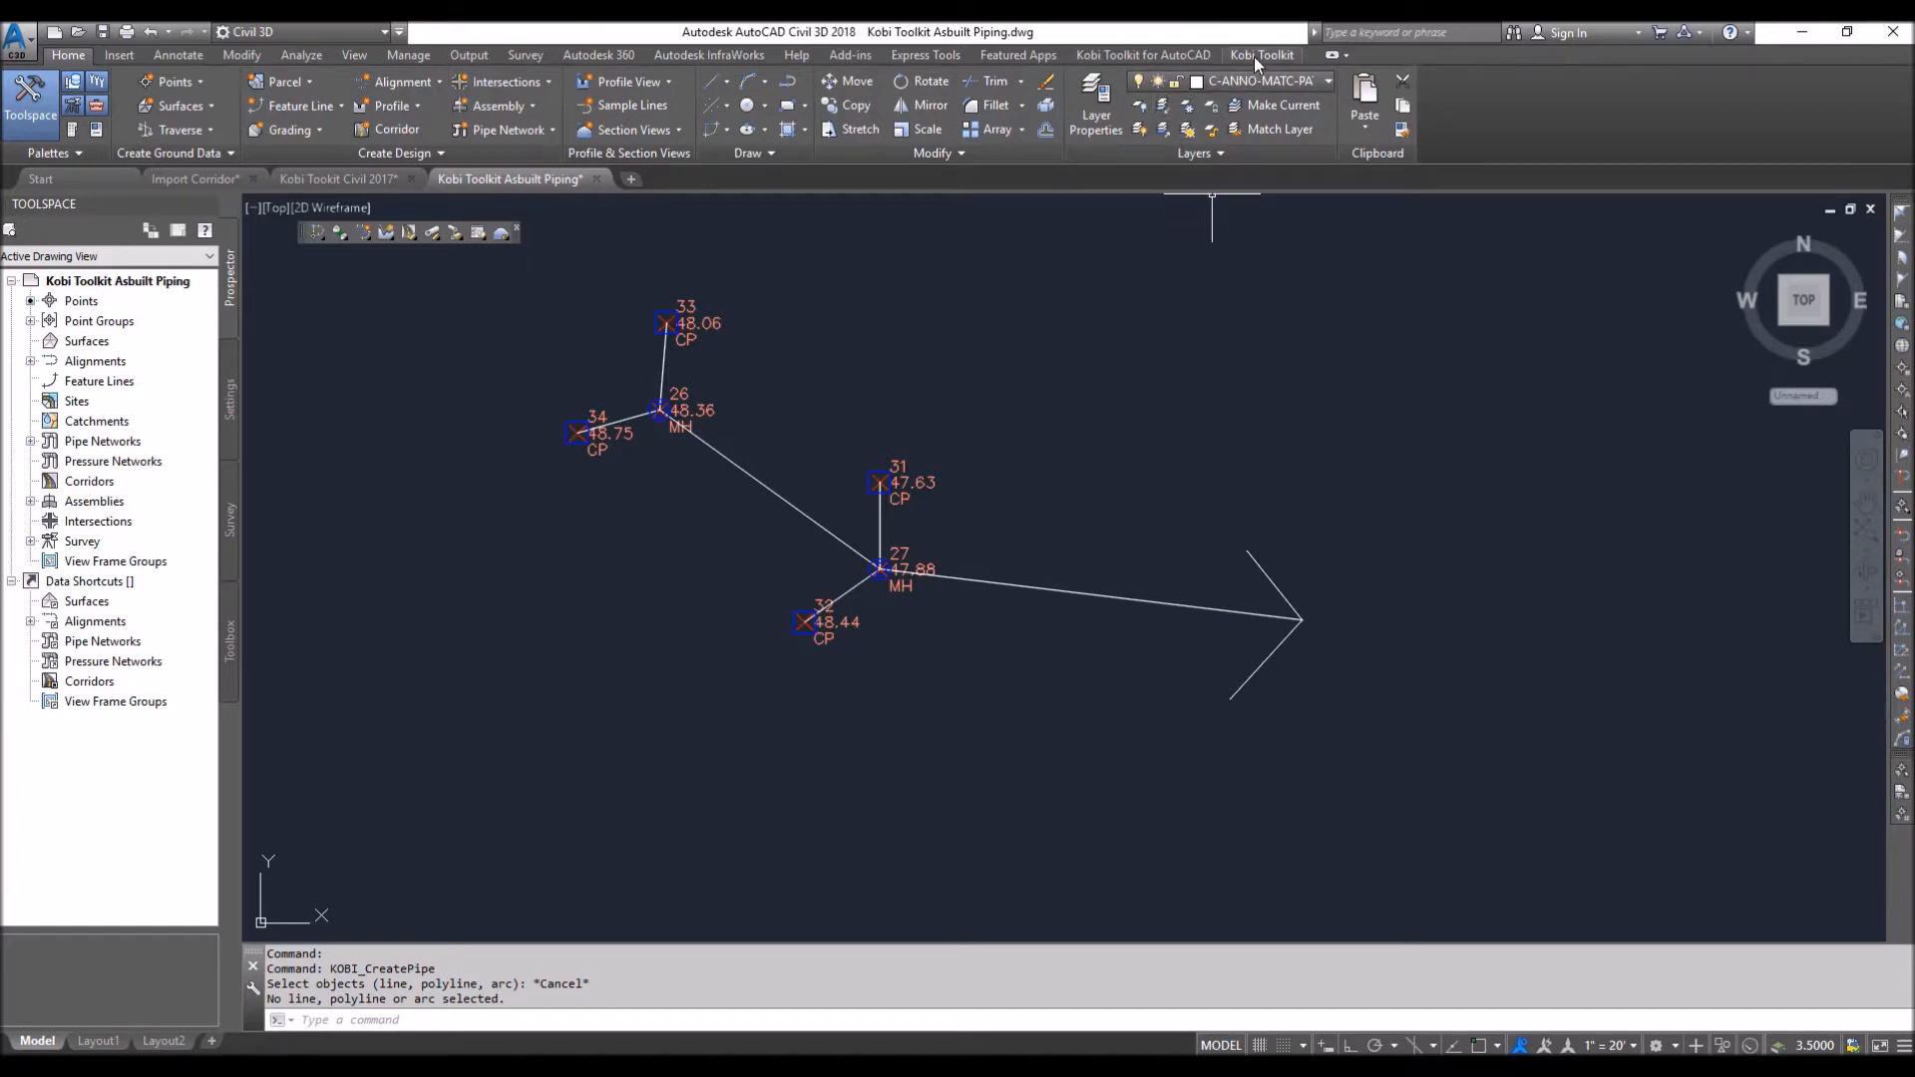
- Show the Kobi Toolkit ribbon commands for pipe conversion
{"action": "left_click", "coordinate": [1261, 56]}
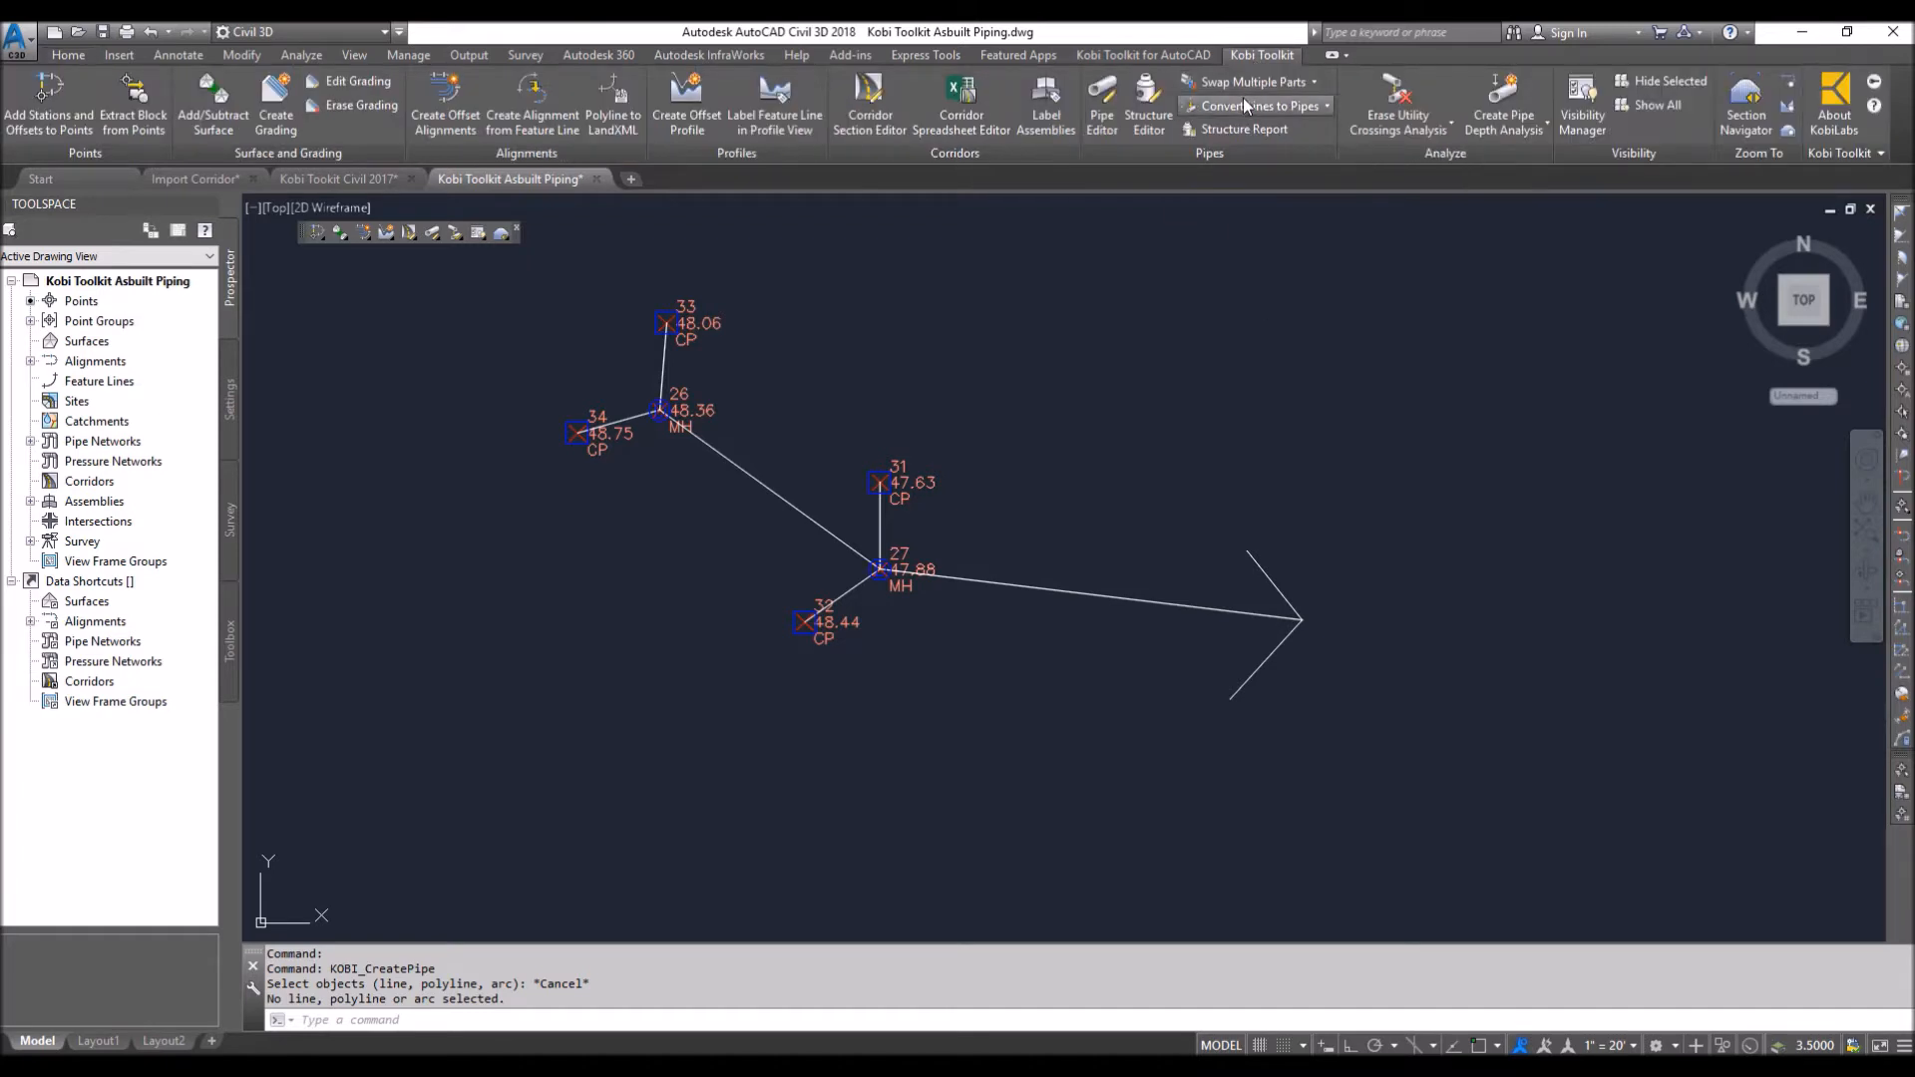
{"action": "mouse_move", "coordinate": [1260, 106]}
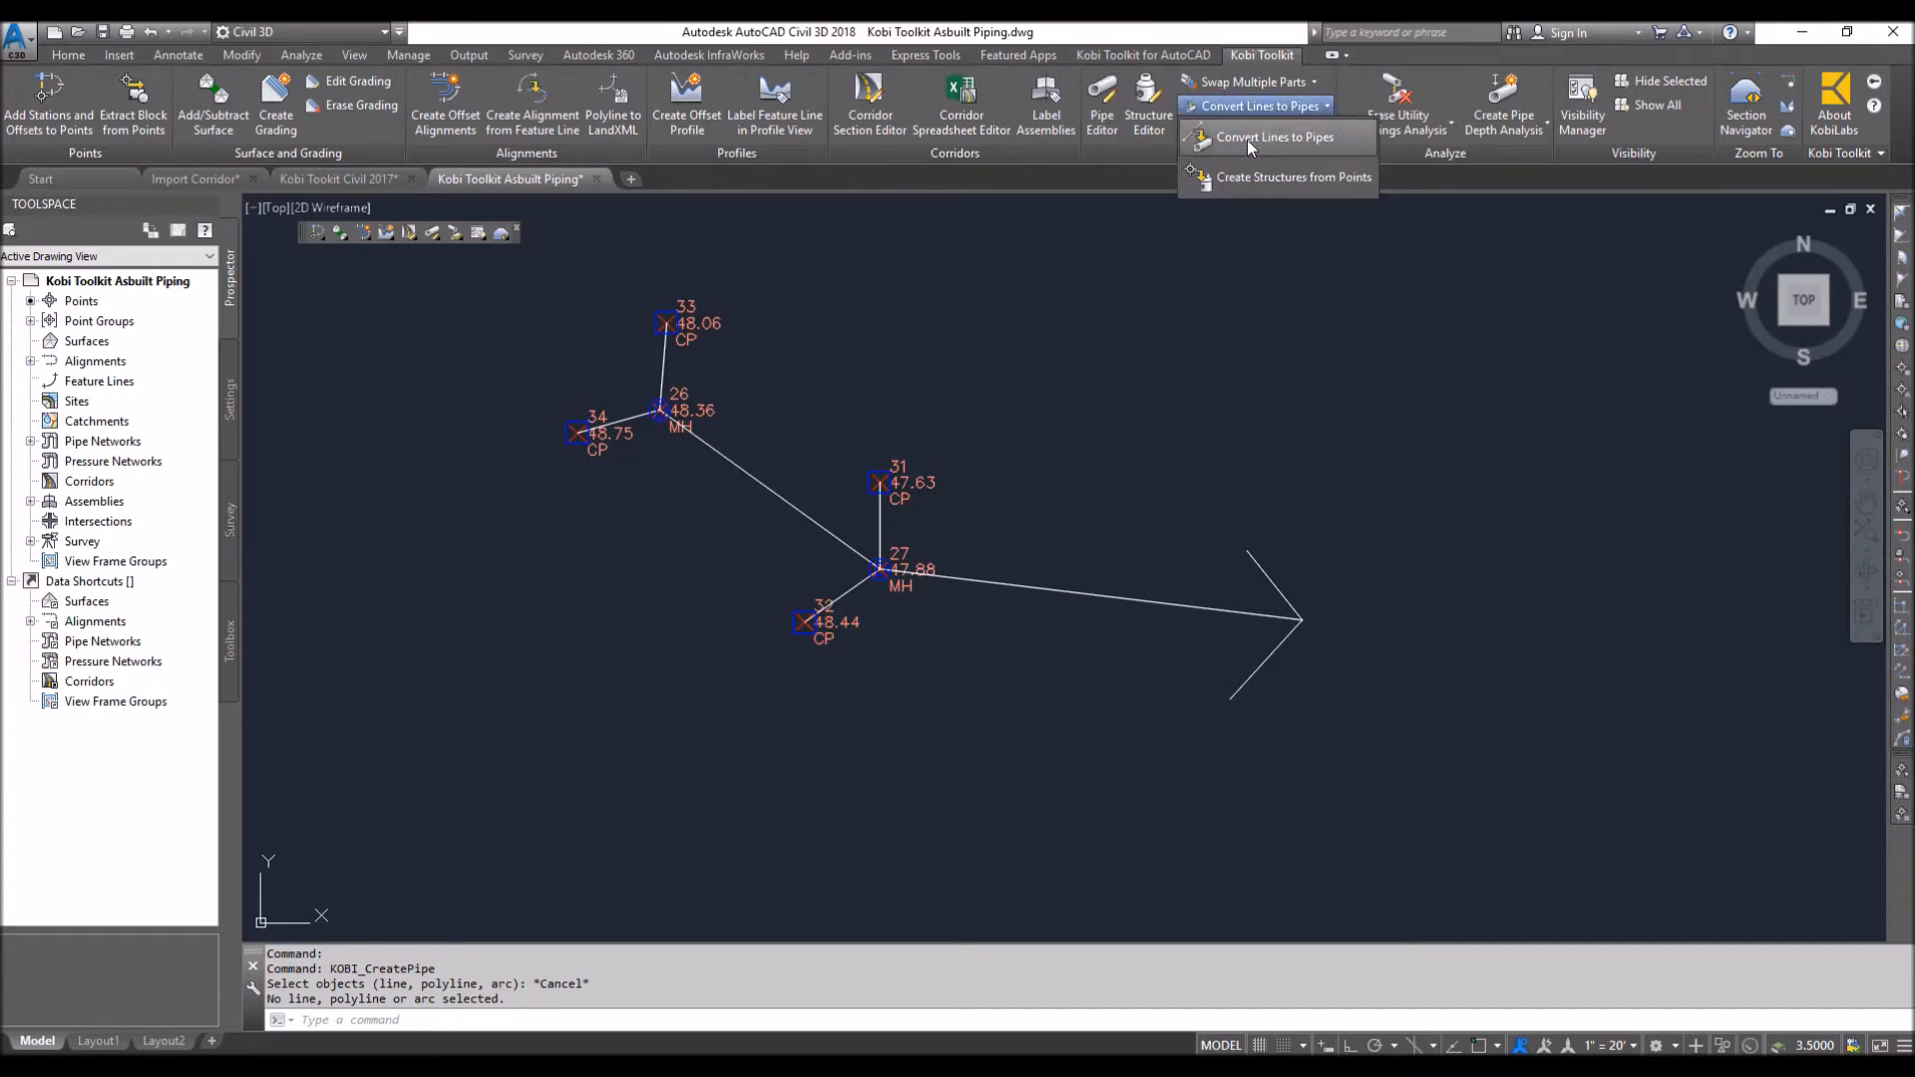
{"action": "mouse_move", "coordinate": [1264, 139]}
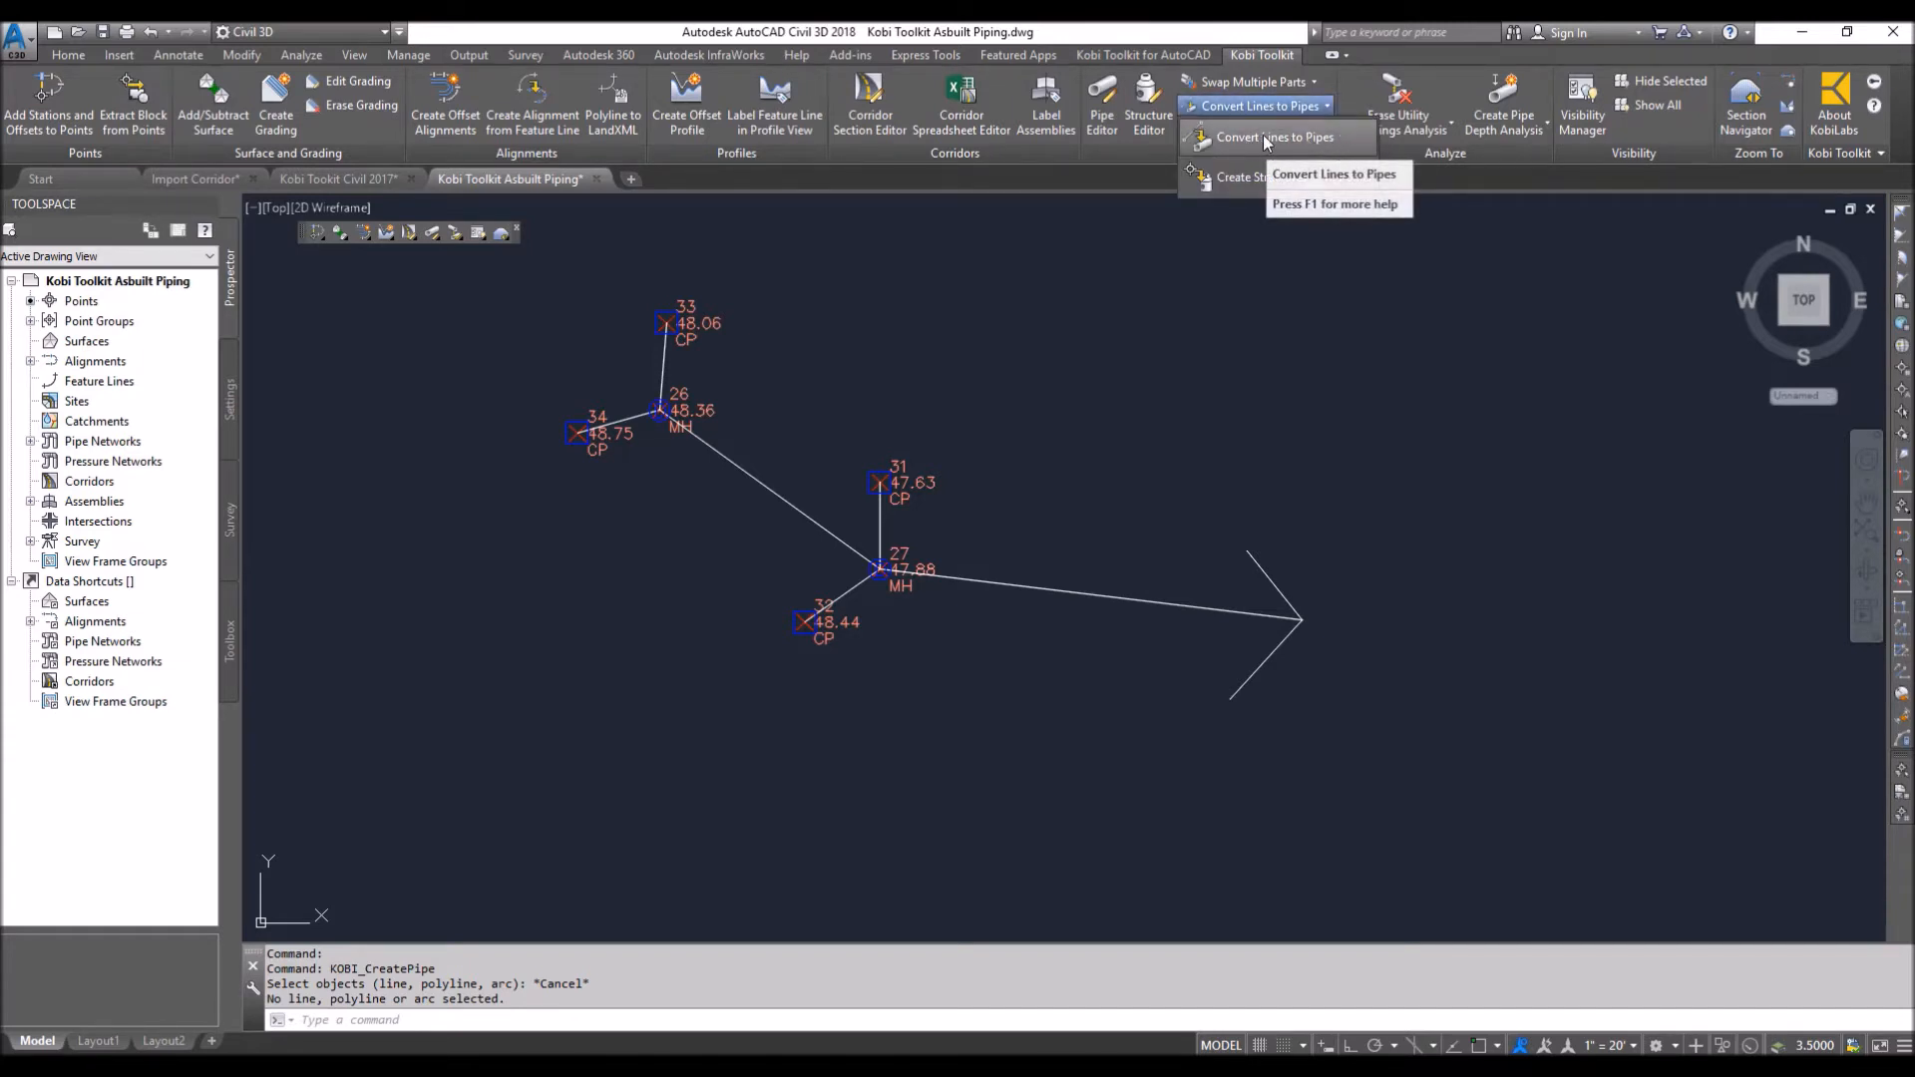
- Start Convert Lines to Pipes on the seven polylines and list the pipes to create
{"action": "left_click", "coordinate": [1264, 135]}
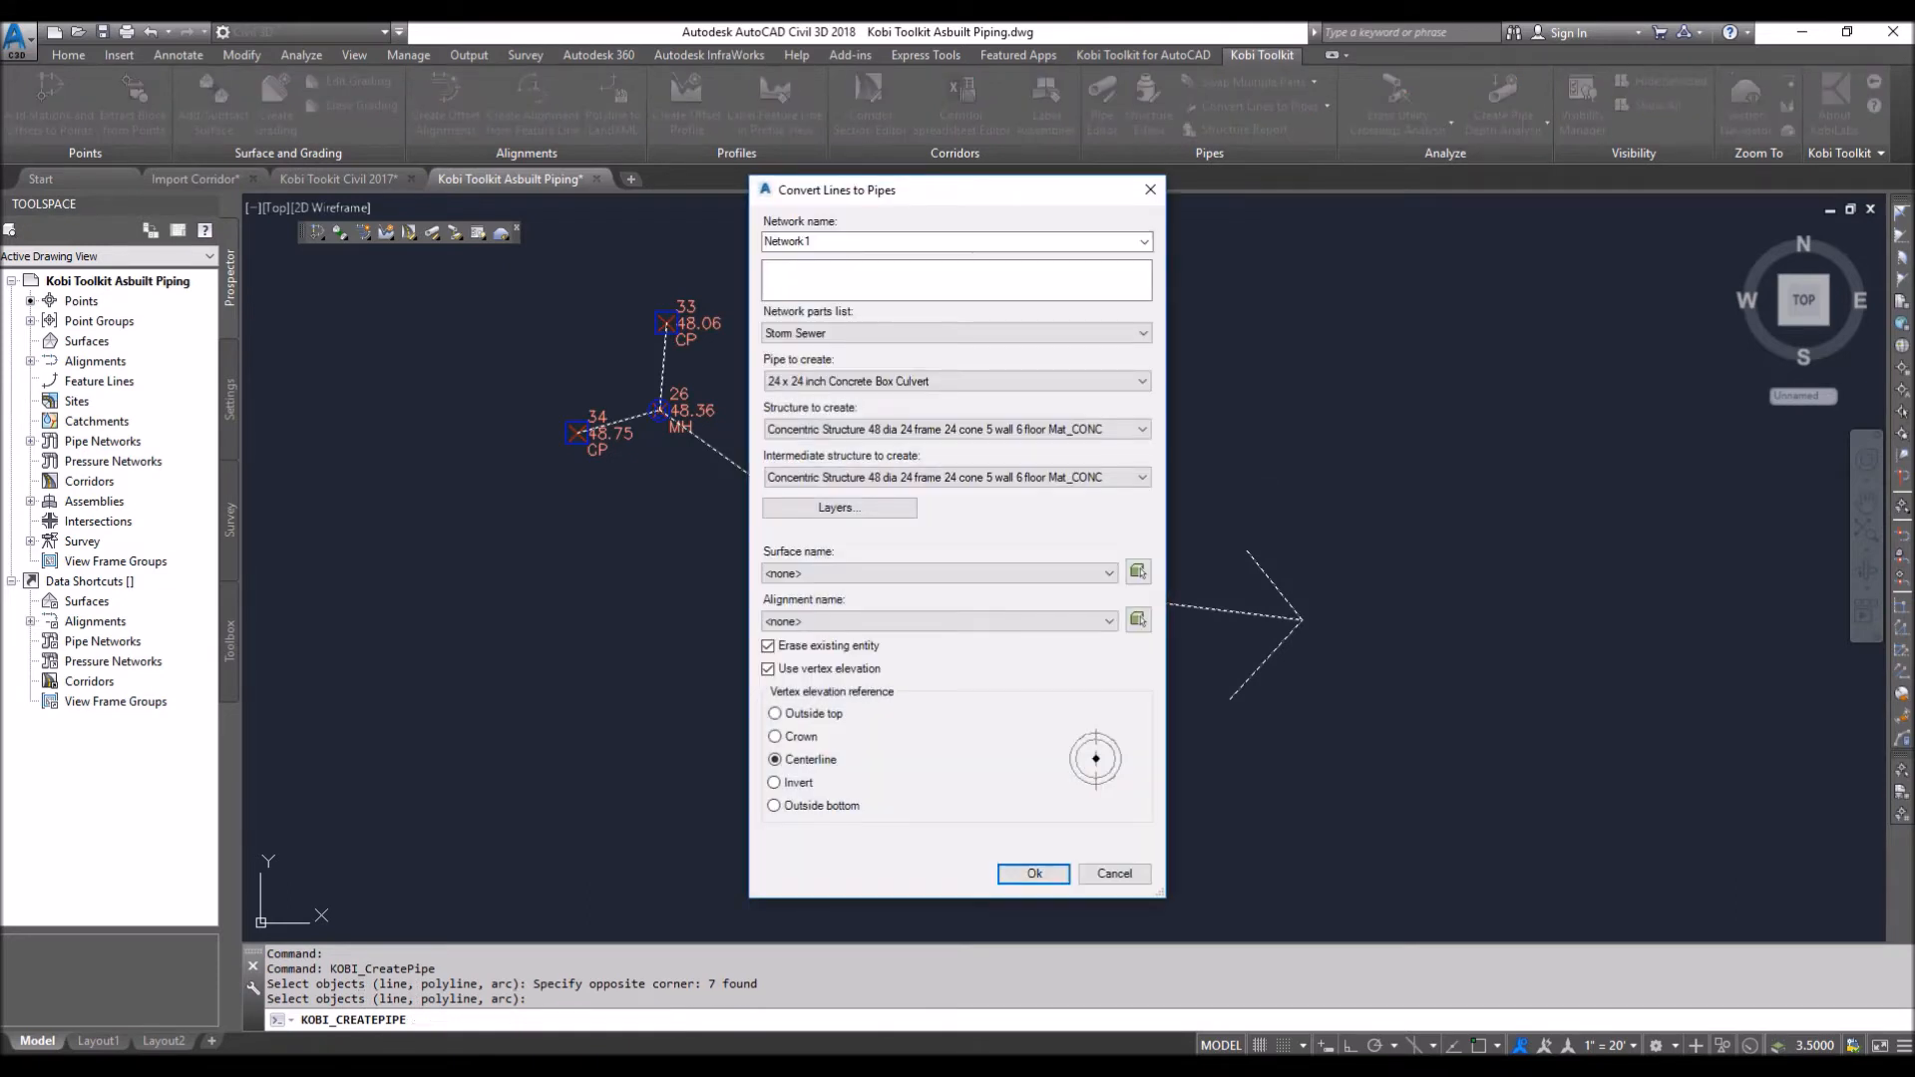
{"action": "left_click", "coordinate": [939, 241]}
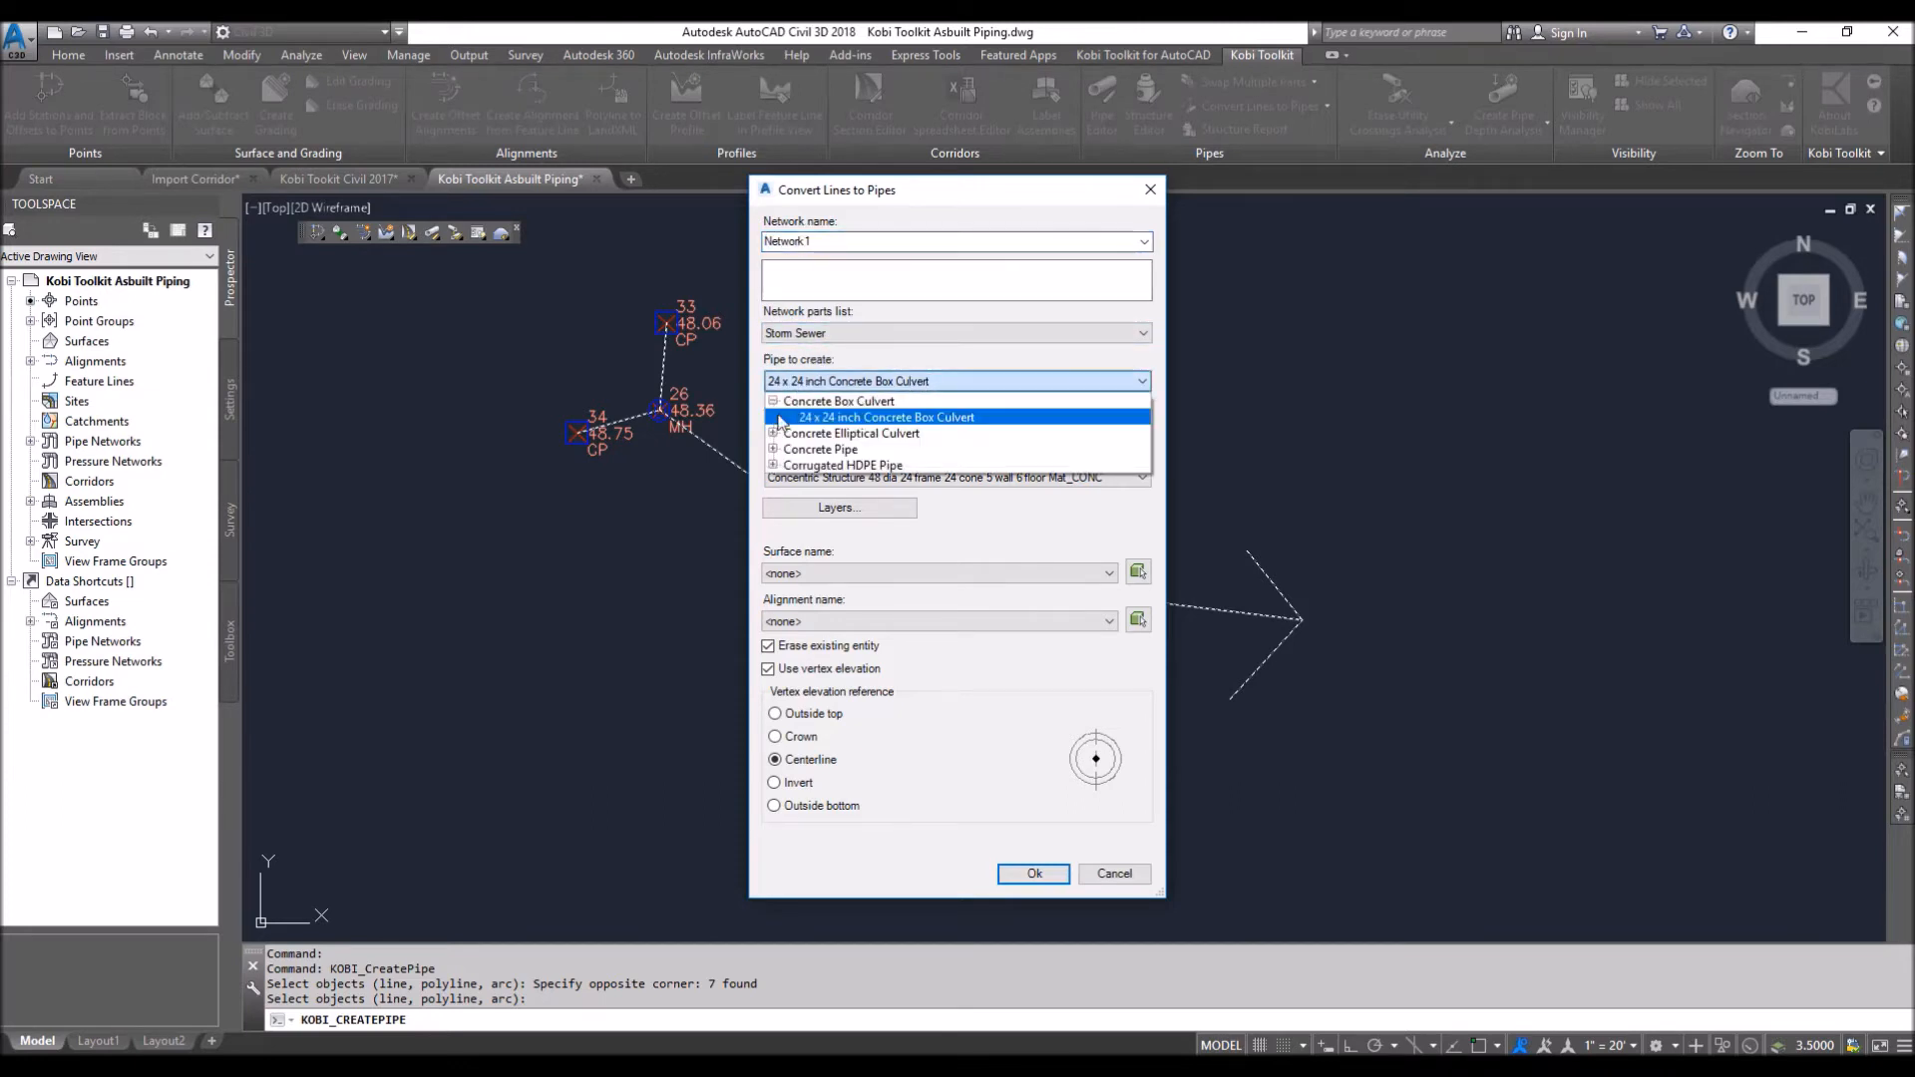
- Choose 24 inch Concrete Pipe, 48 dia concentric structures and 24 x 24 inch Rectangular intermediates
{"action": "left_click", "coordinate": [774, 449]}
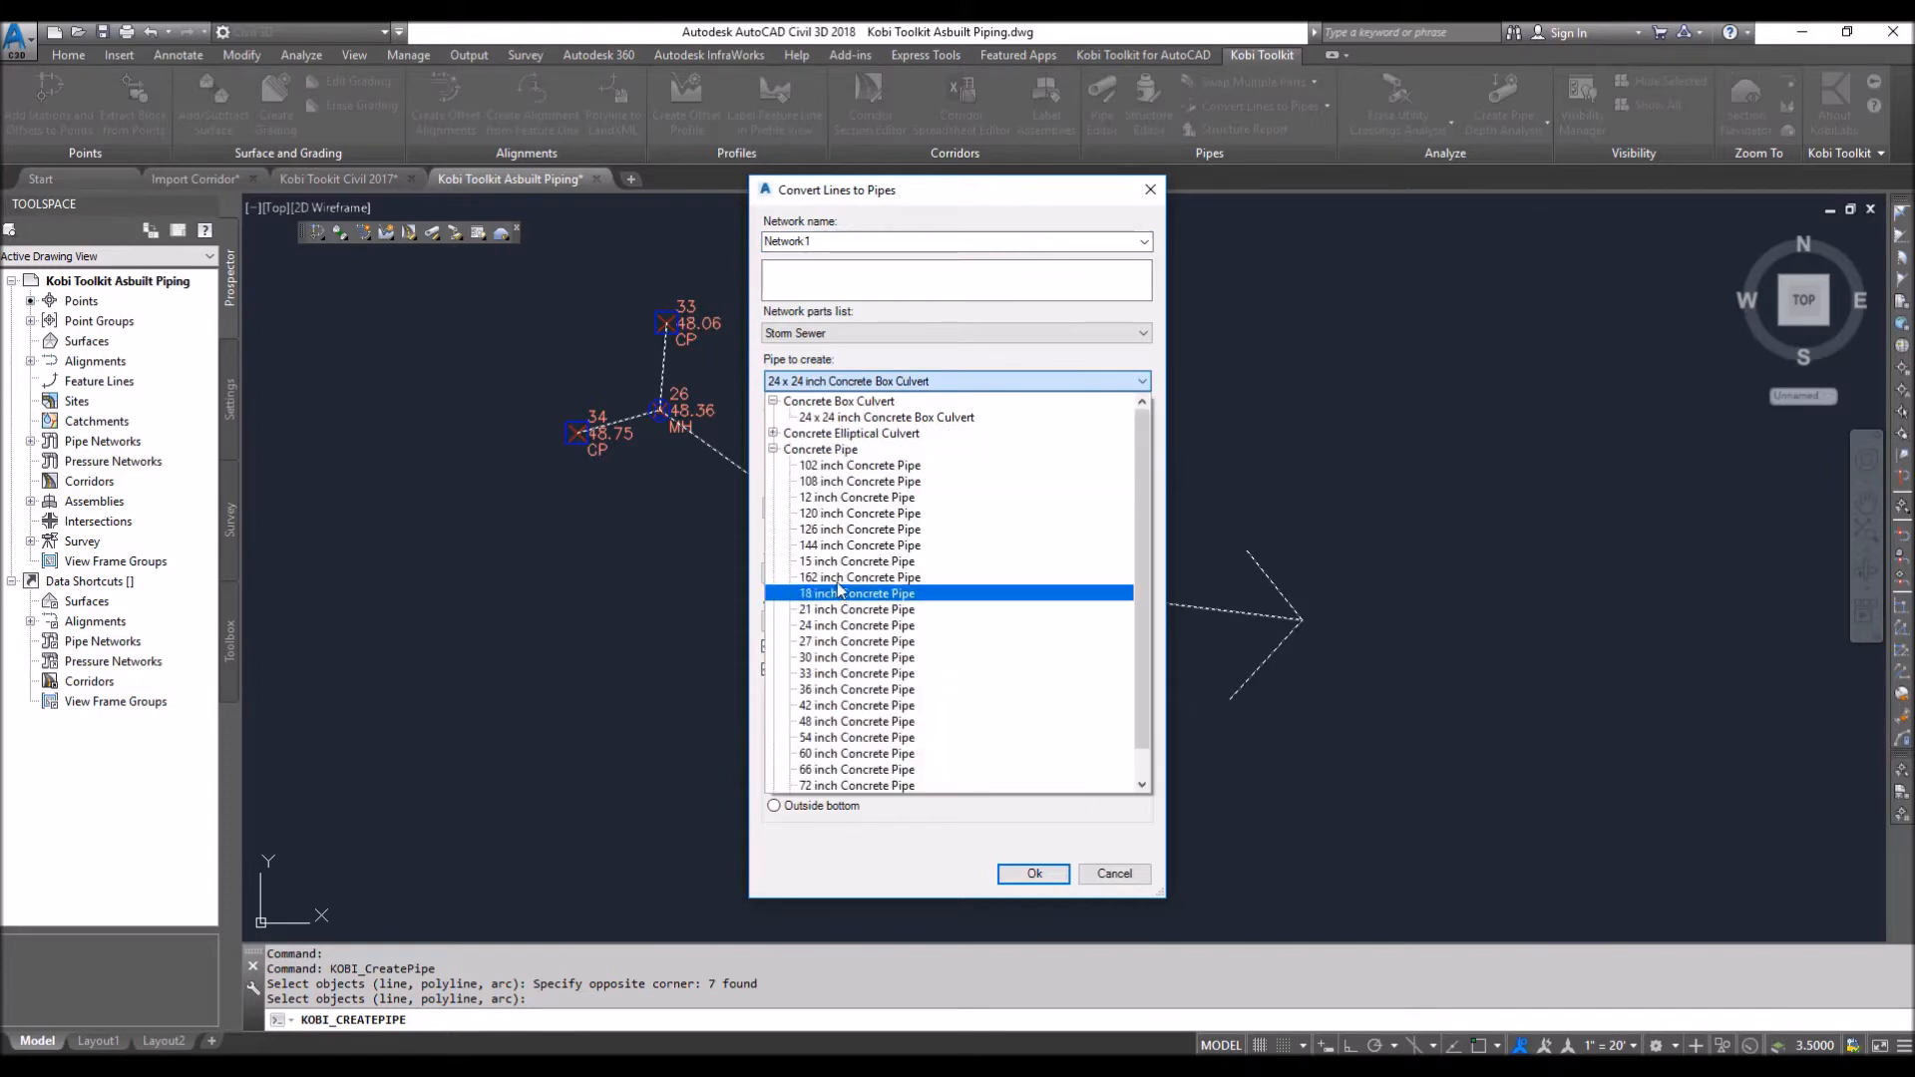
{"action": "left_click", "coordinate": [856, 624]}
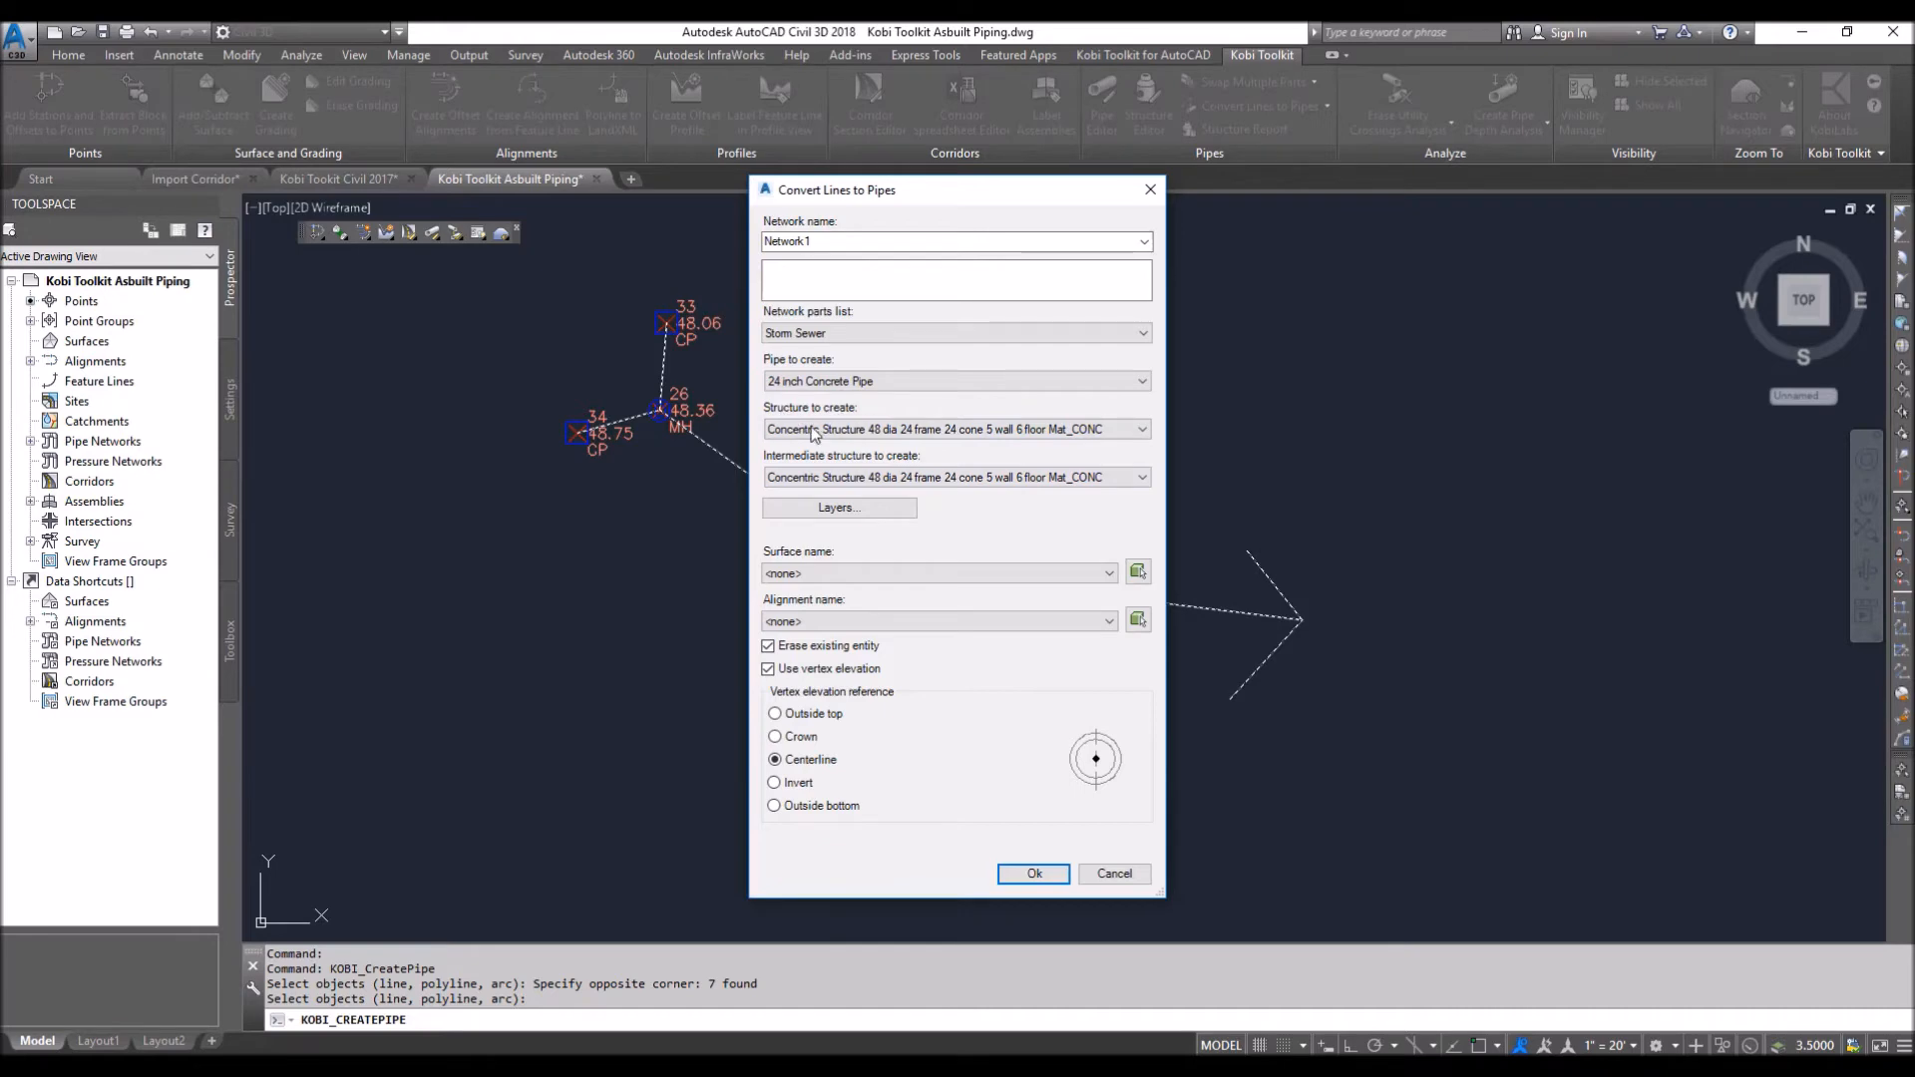
{"action": "left_click", "coordinate": [1134, 429]}
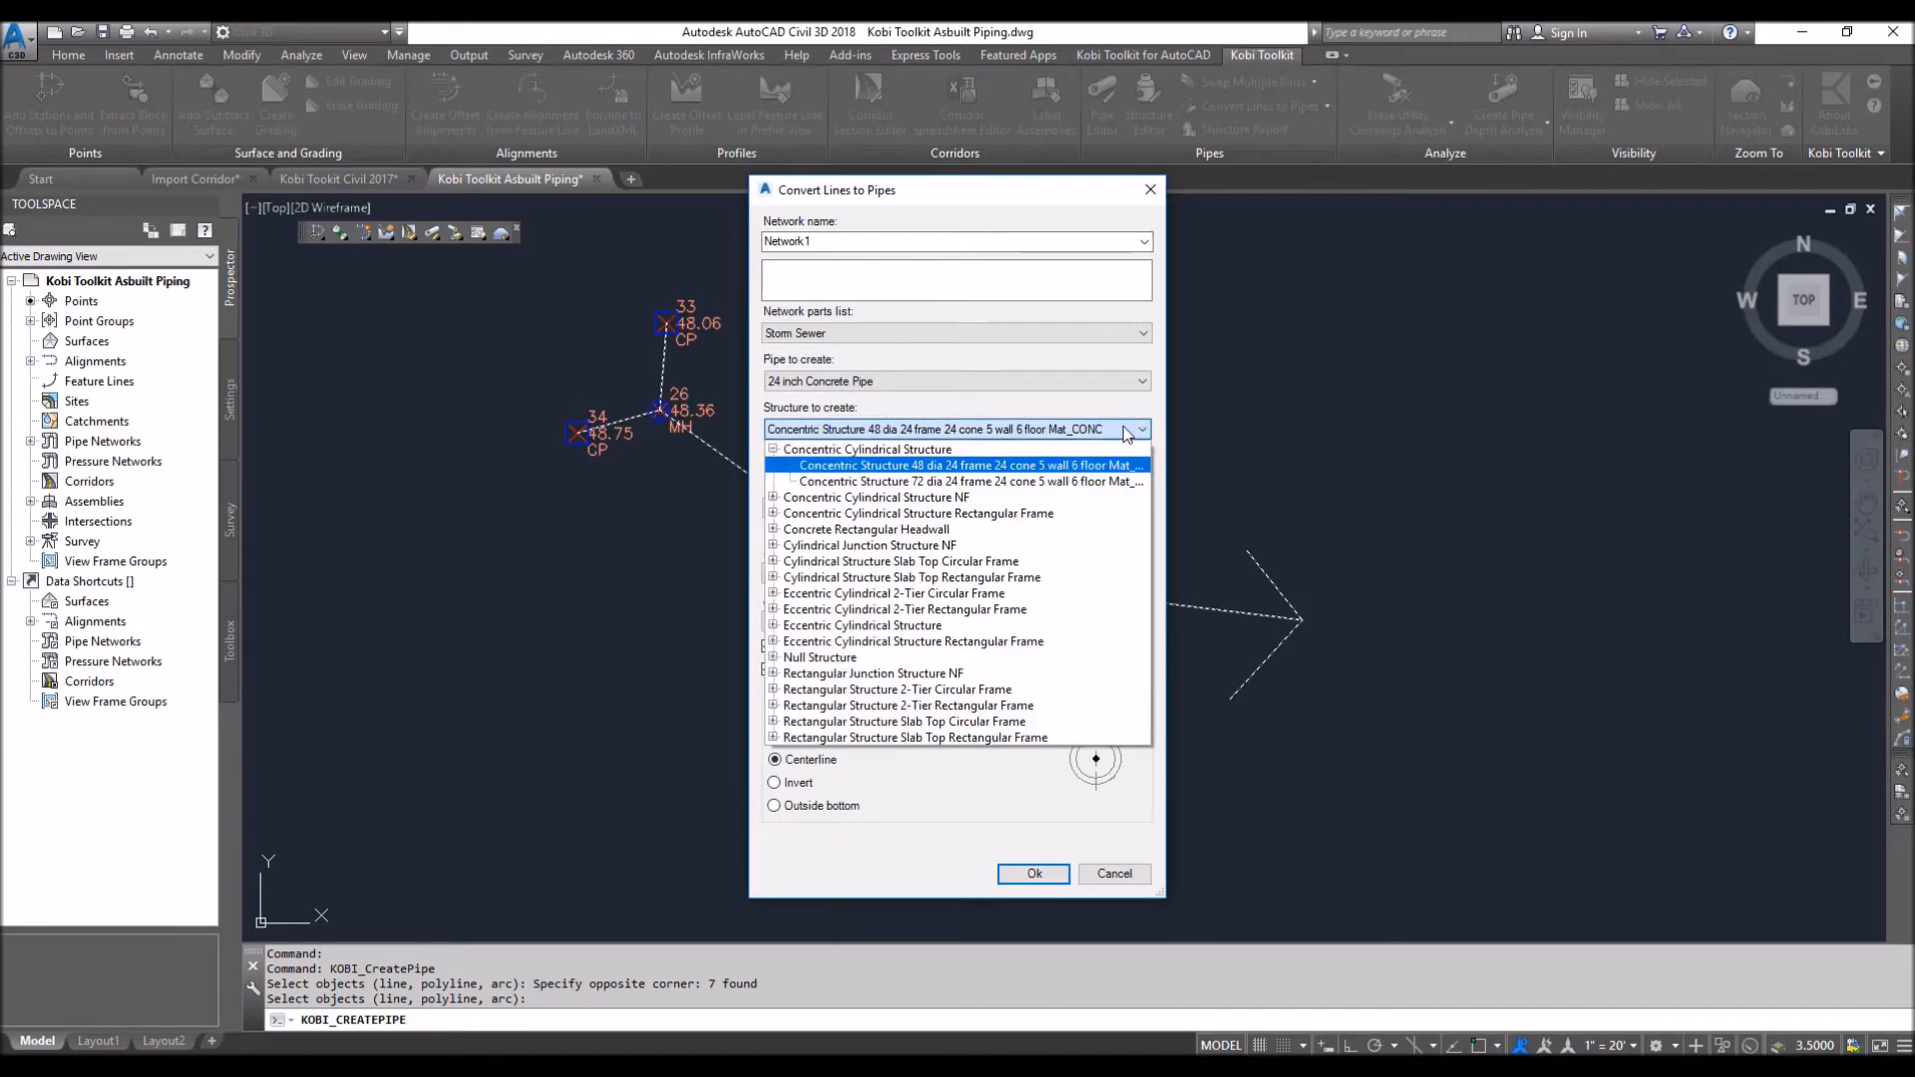
{"action": "mouse_move", "coordinate": [886, 465]}
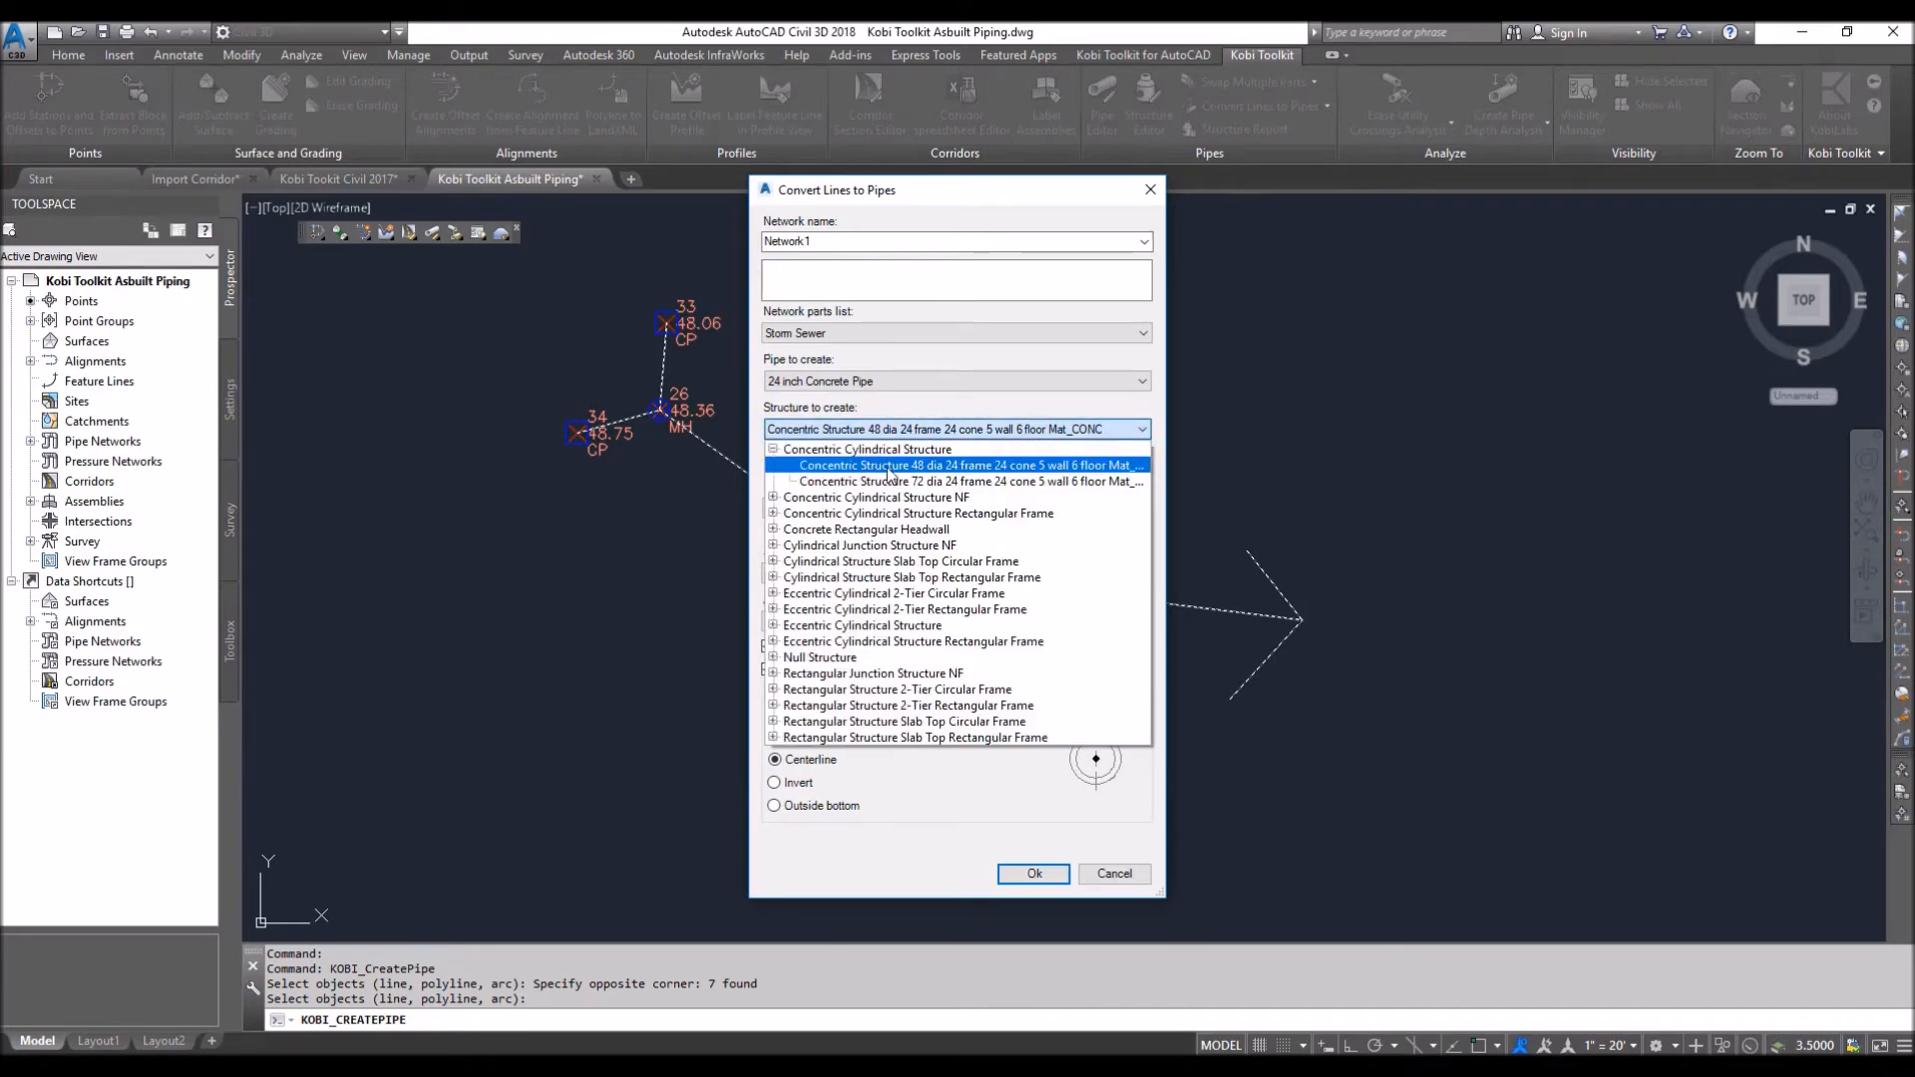
{"action": "left_click", "coordinate": [953, 465]}
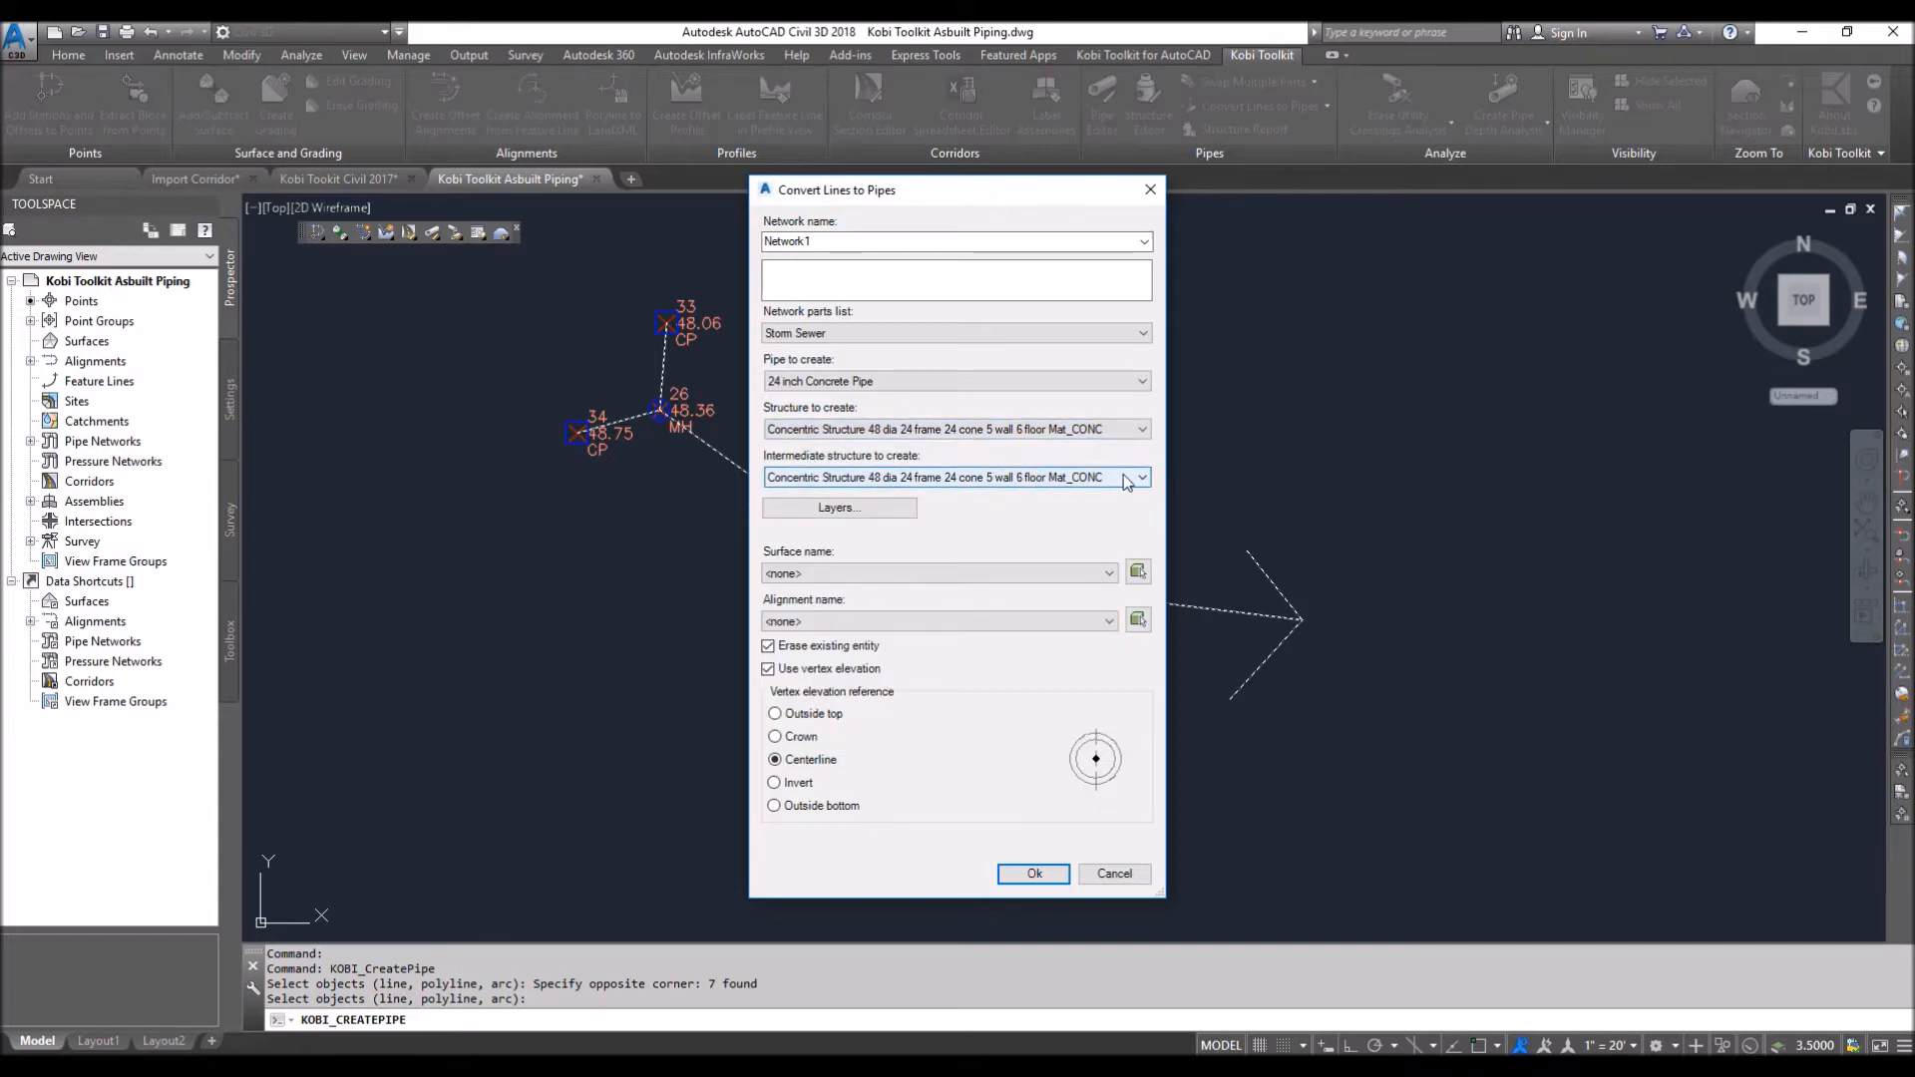
{"action": "left_click", "coordinate": [1137, 477]}
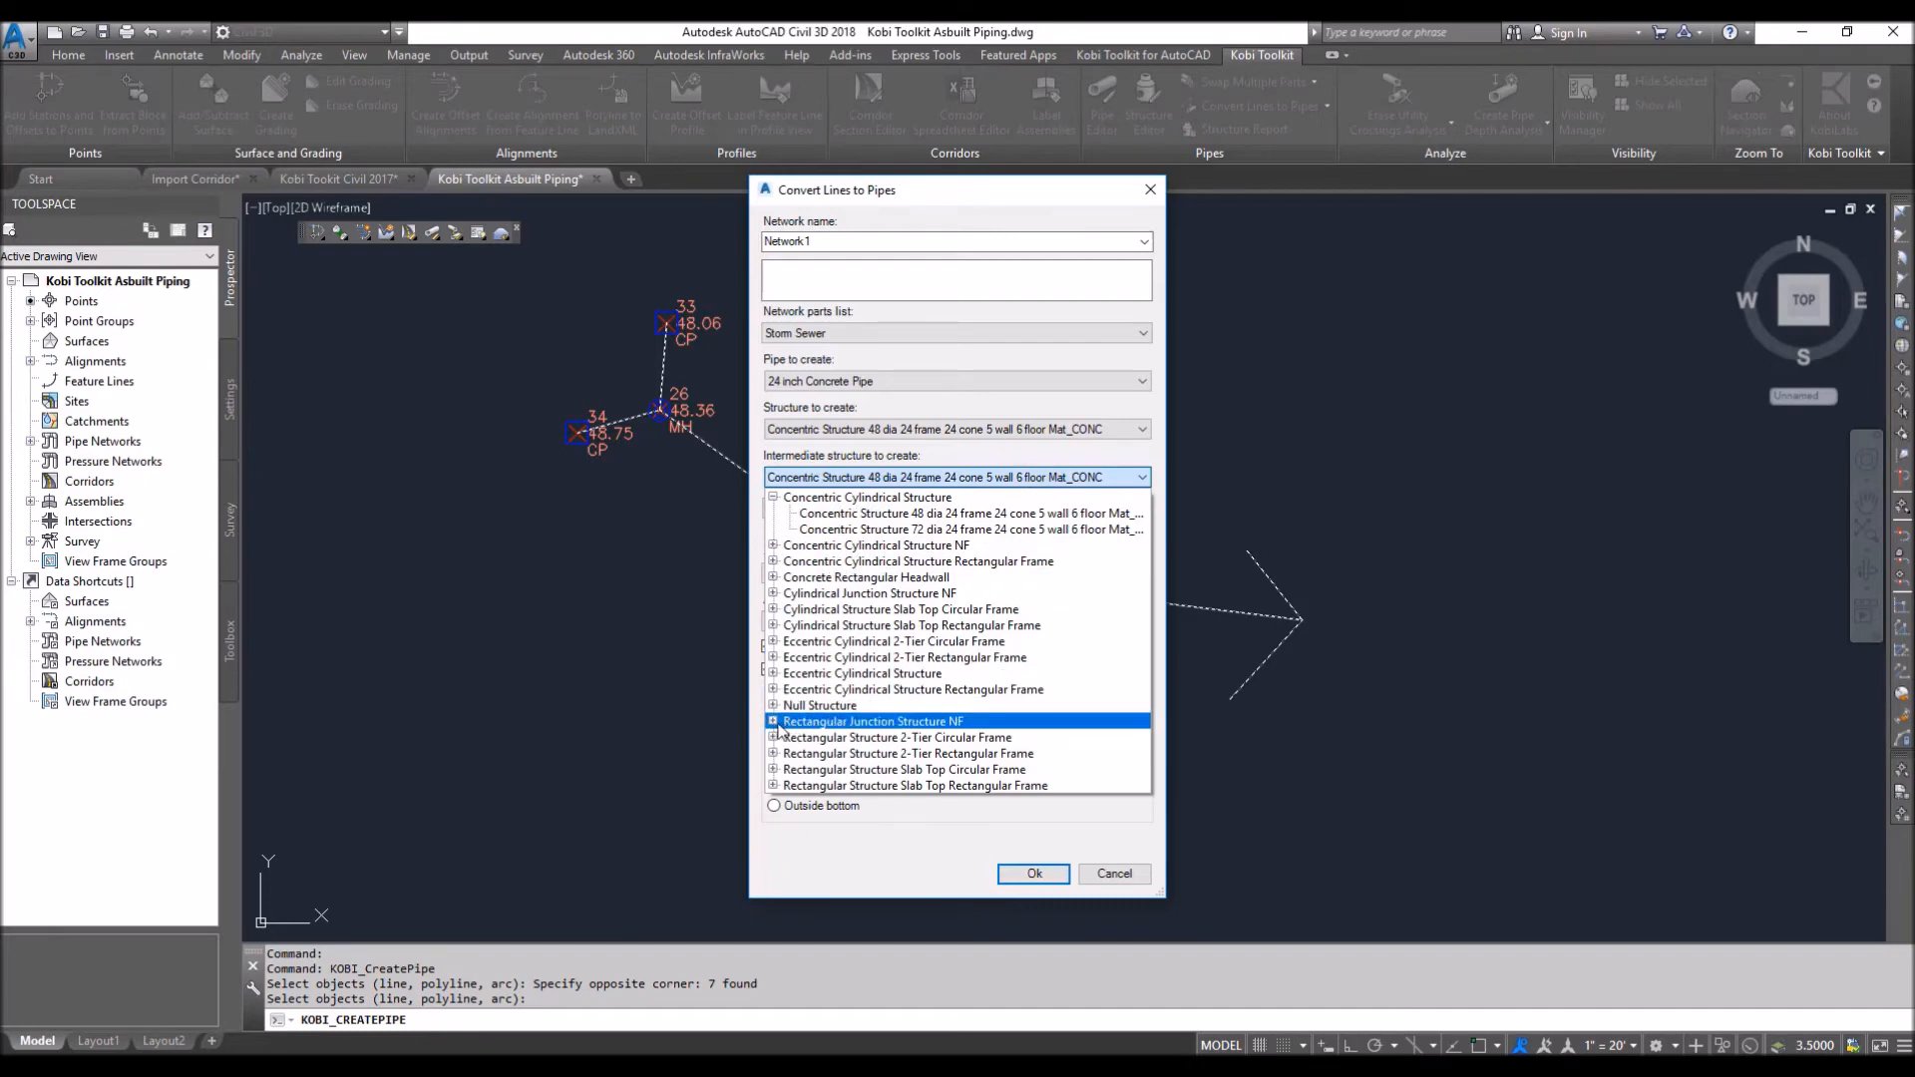
{"action": "left_click", "coordinate": [873, 722]}
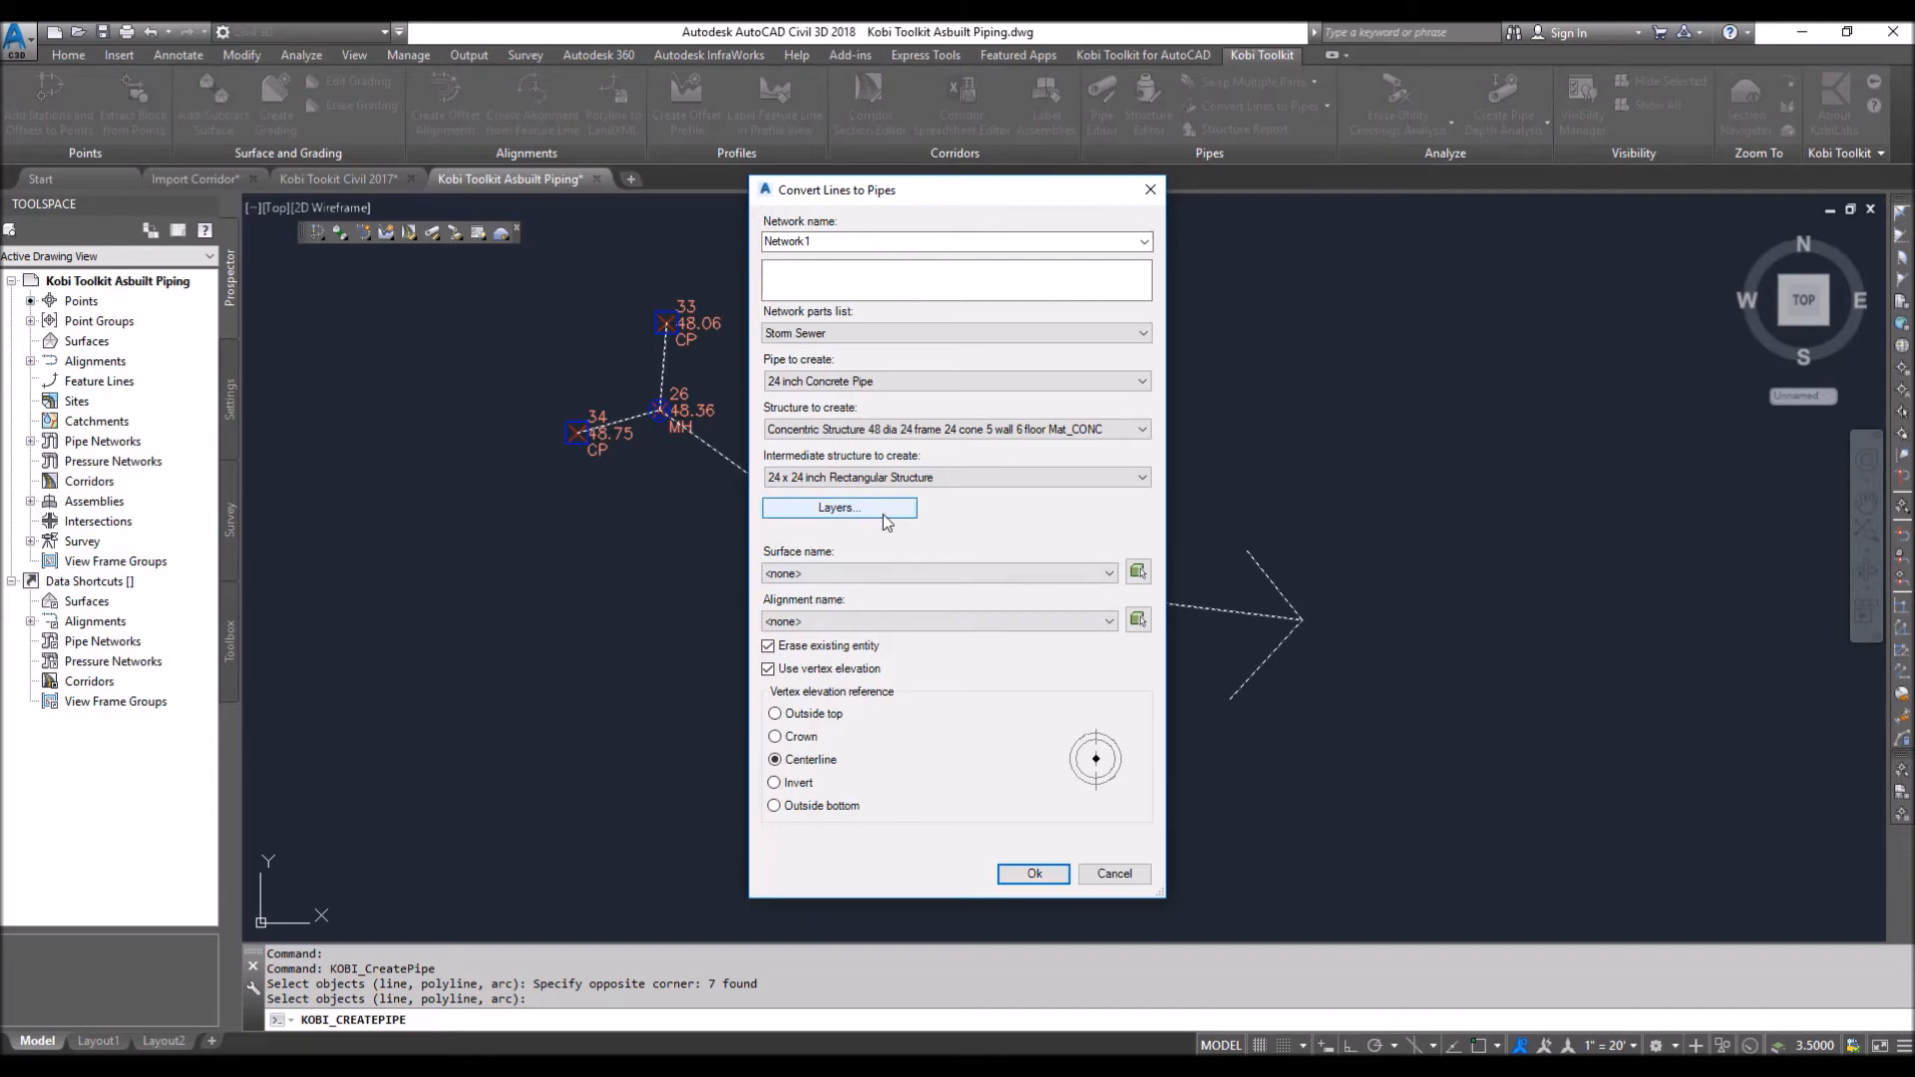
{"action": "mouse_move", "coordinate": [902, 531]}
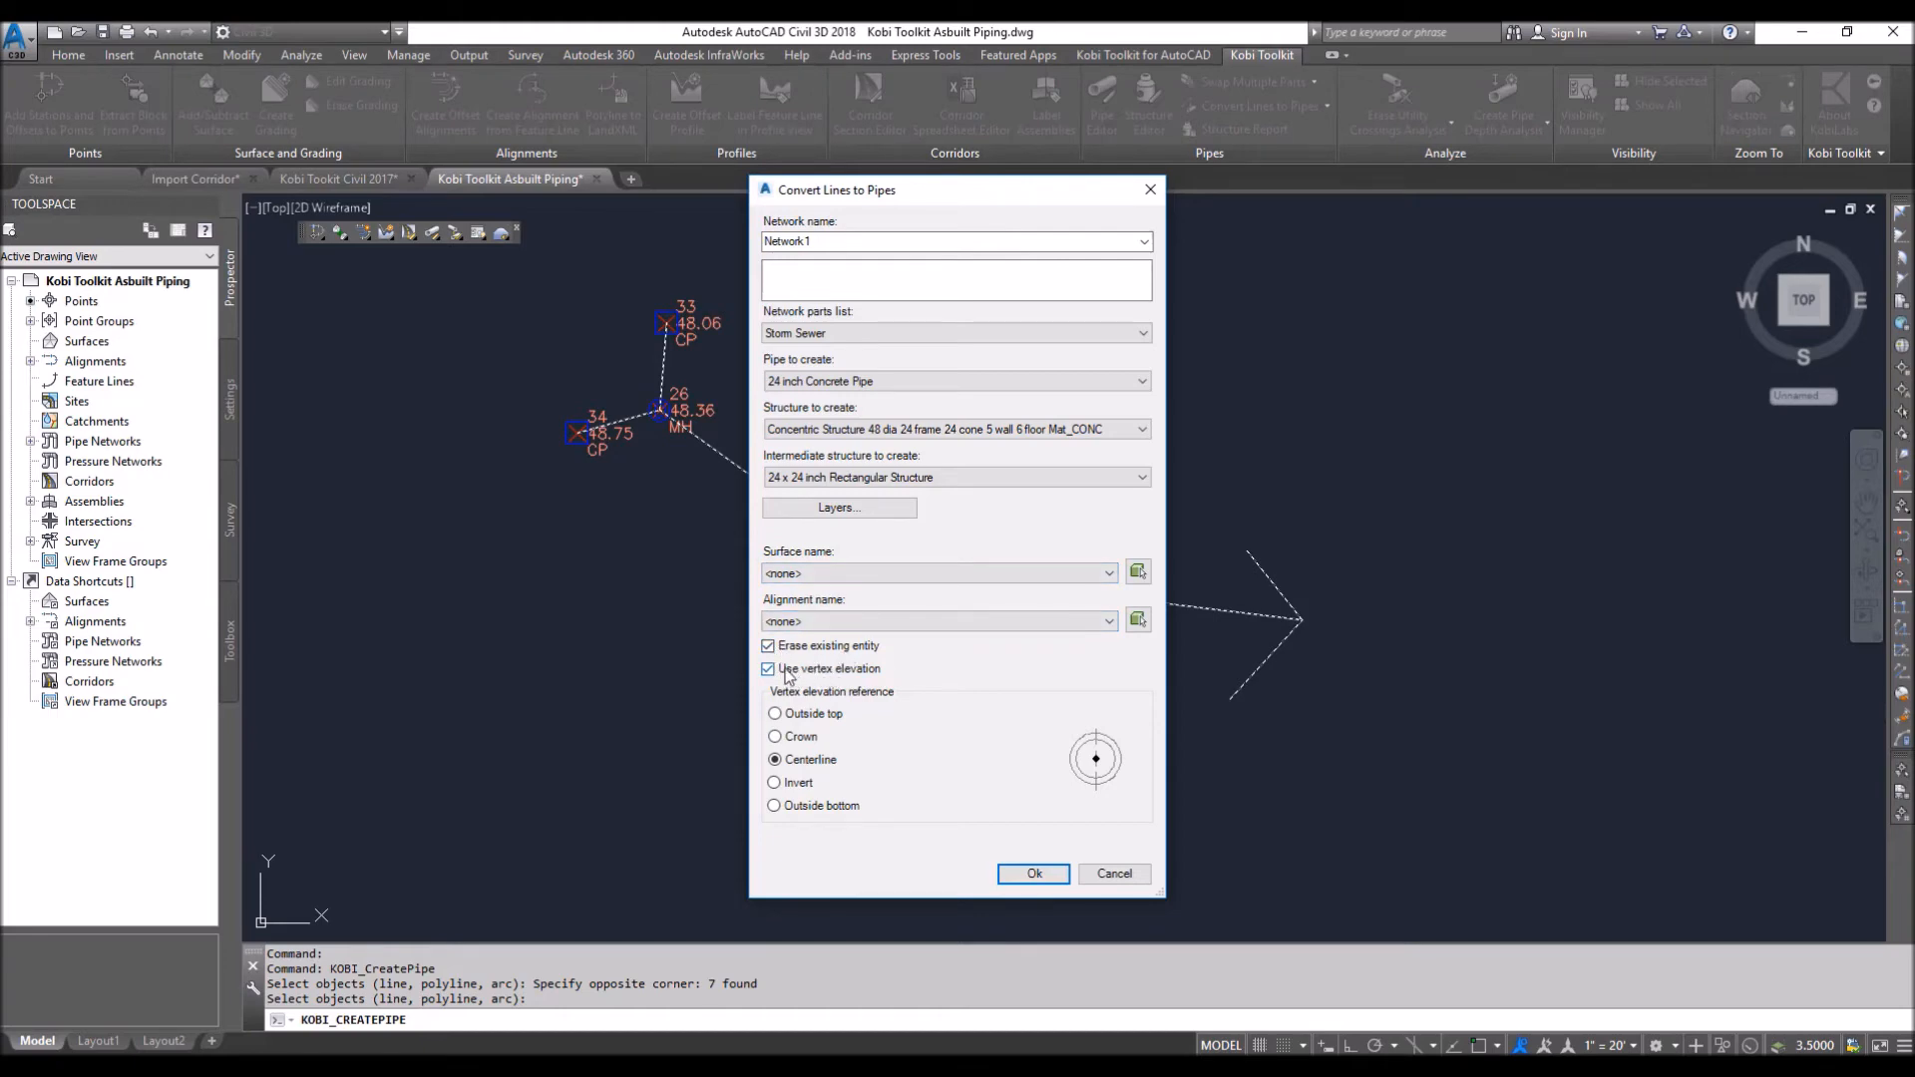
{"action": "mouse_move", "coordinate": [824, 674]}
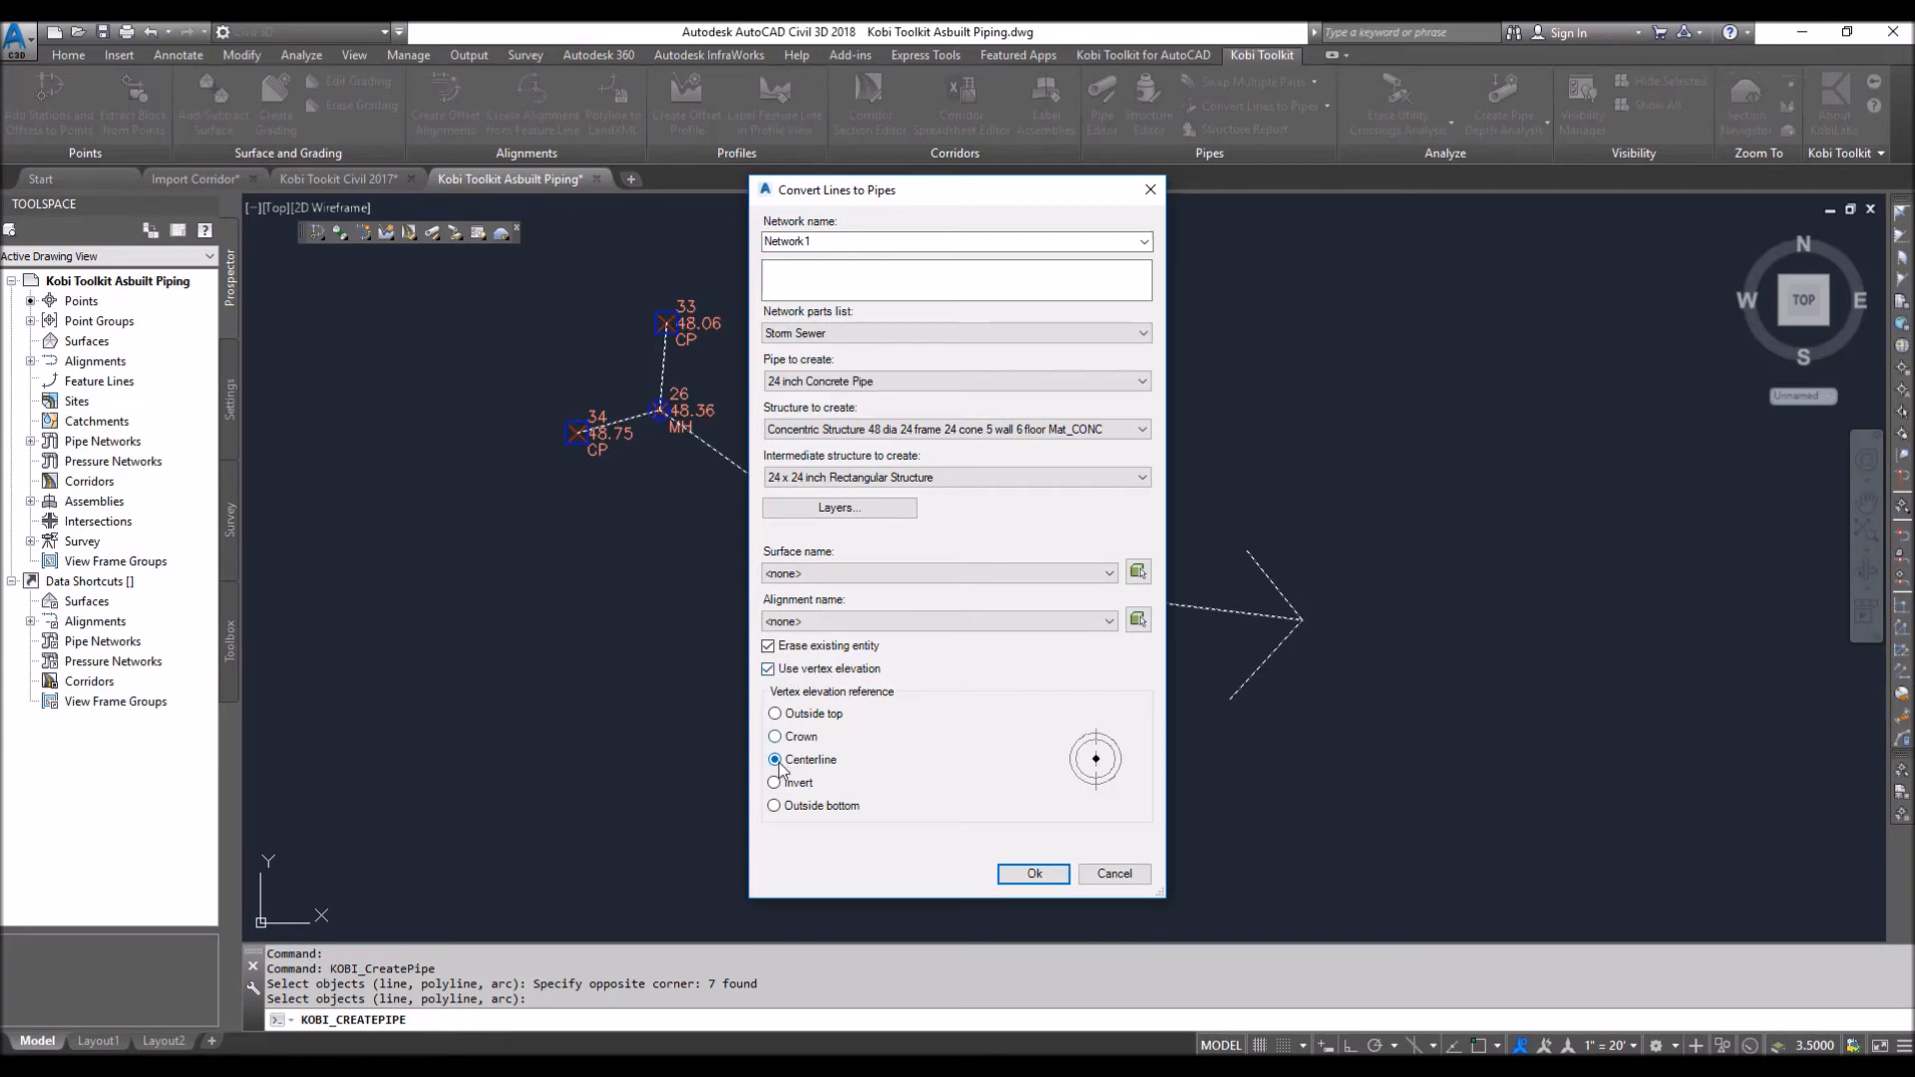
- Reference vertex elevations to the pipe's outside top and run the conversion
{"action": "left_click", "coordinate": [774, 714]}
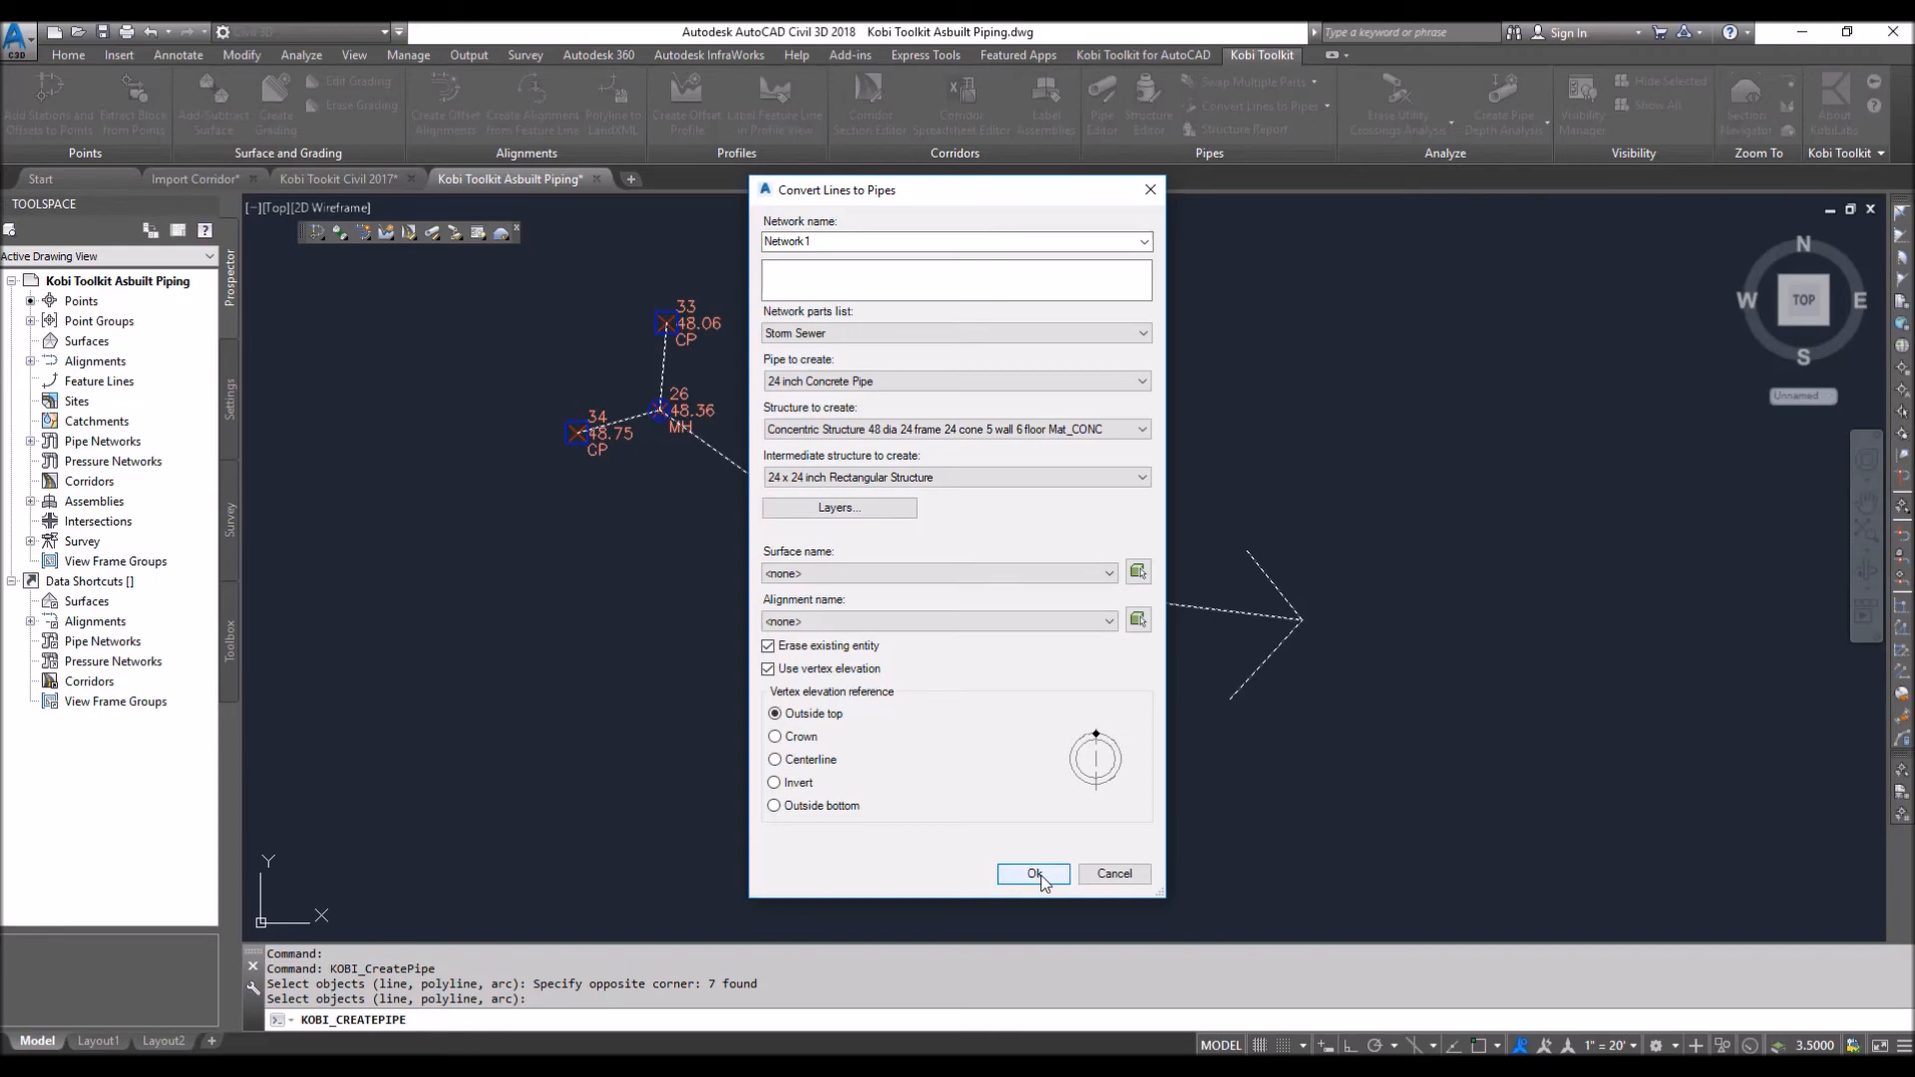
{"action": "left_click", "coordinate": [1033, 873]}
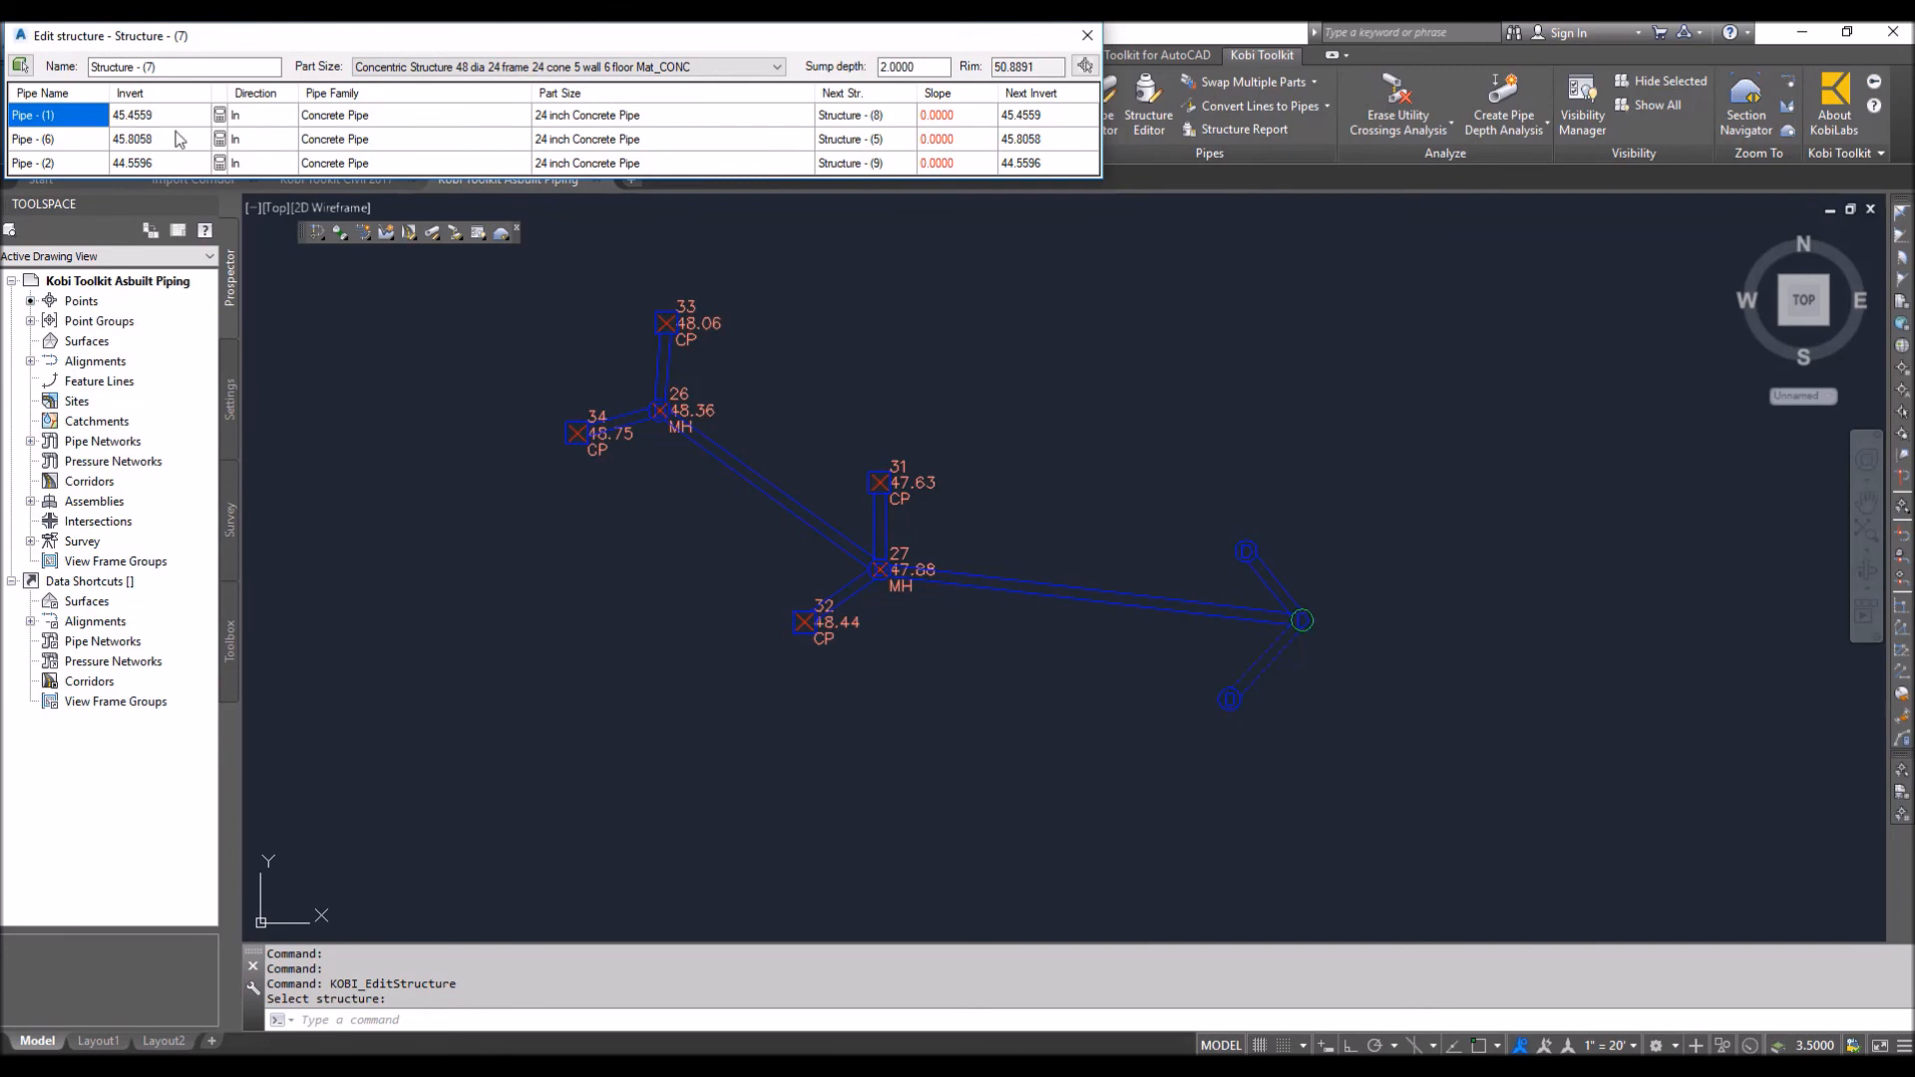
- Close the Edit structure window, leaving the converted network in the drawing
{"action": "left_click", "coordinate": [1087, 62]}
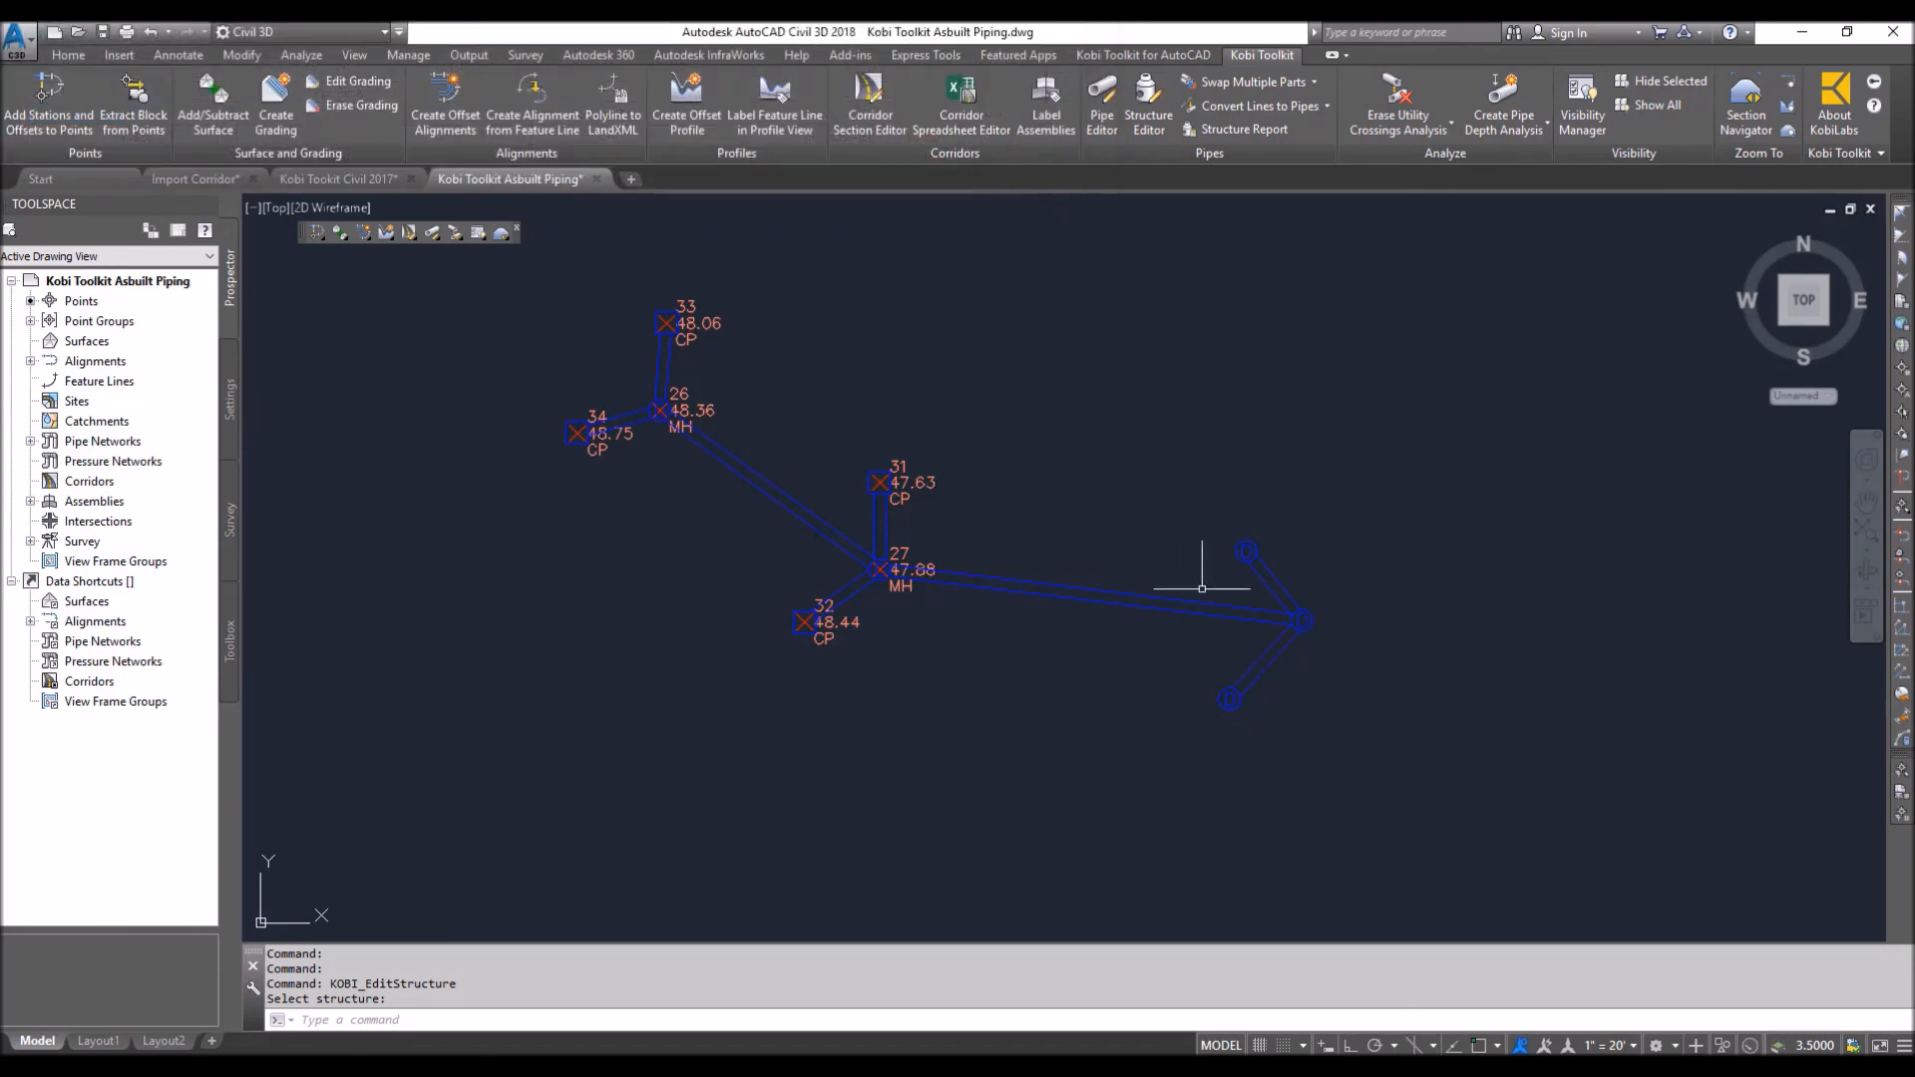
{"action": "mouse_move", "coordinate": [1157, 351]}
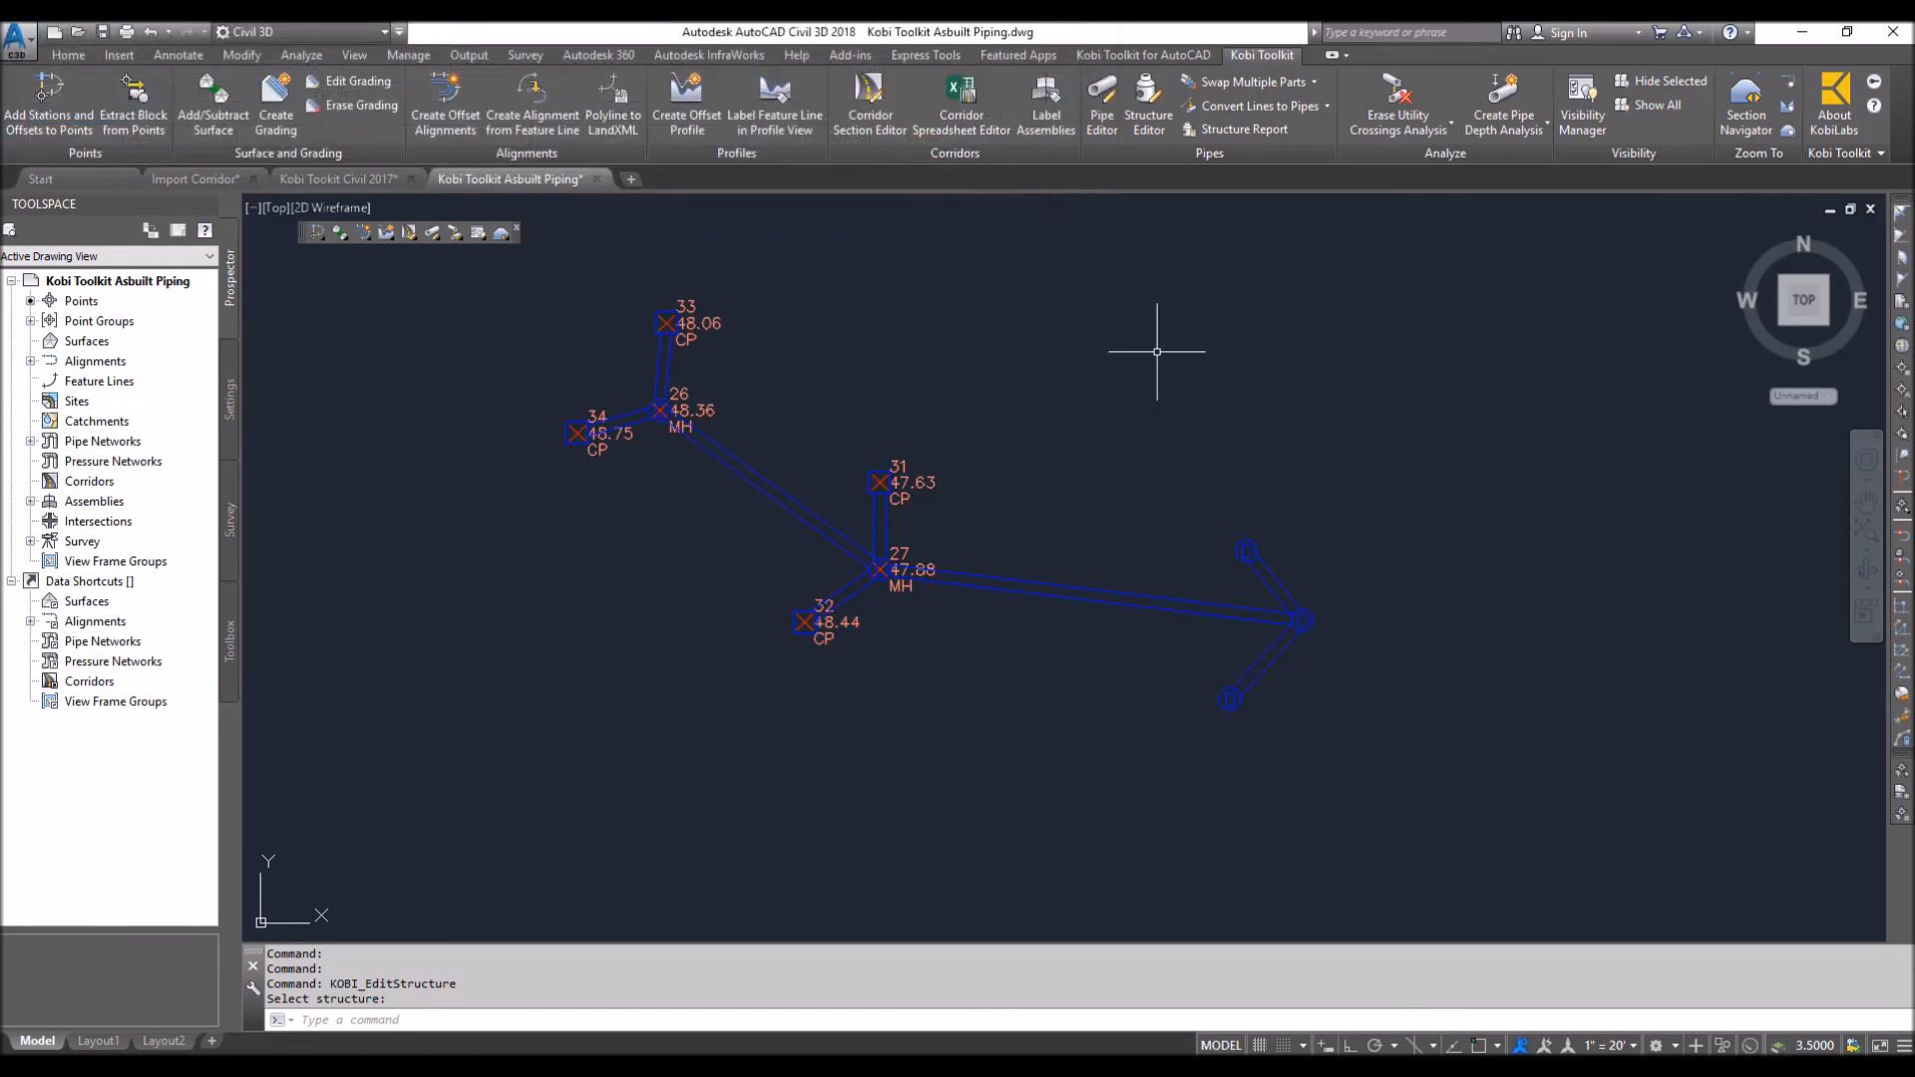